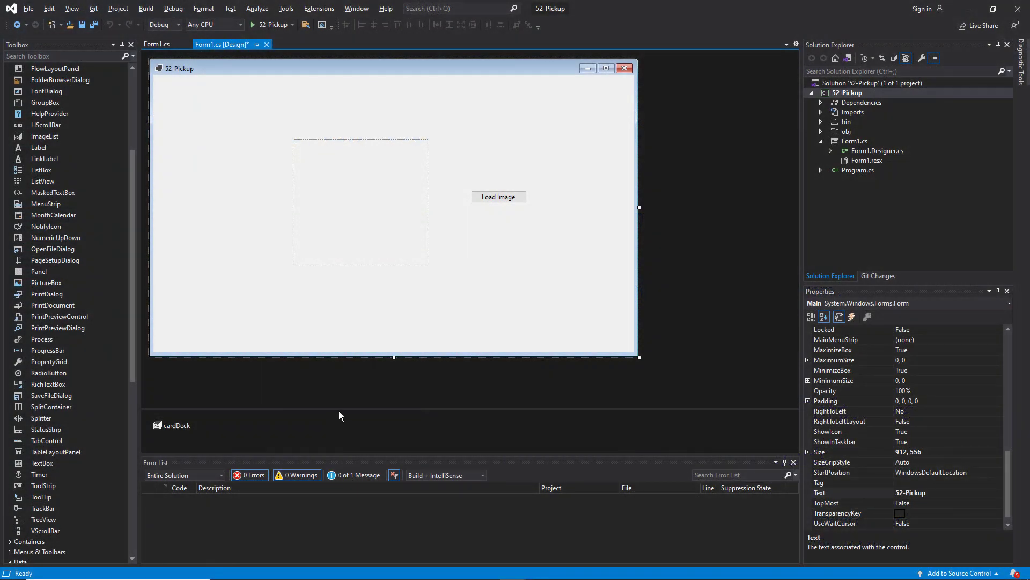
mouse_move(333, 410)
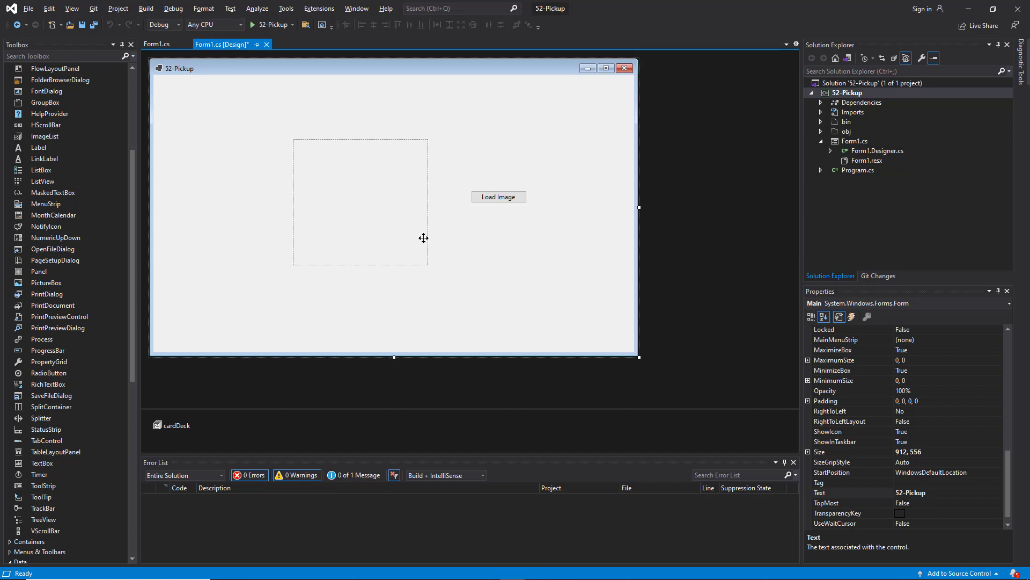
mouse_move(549, 269)
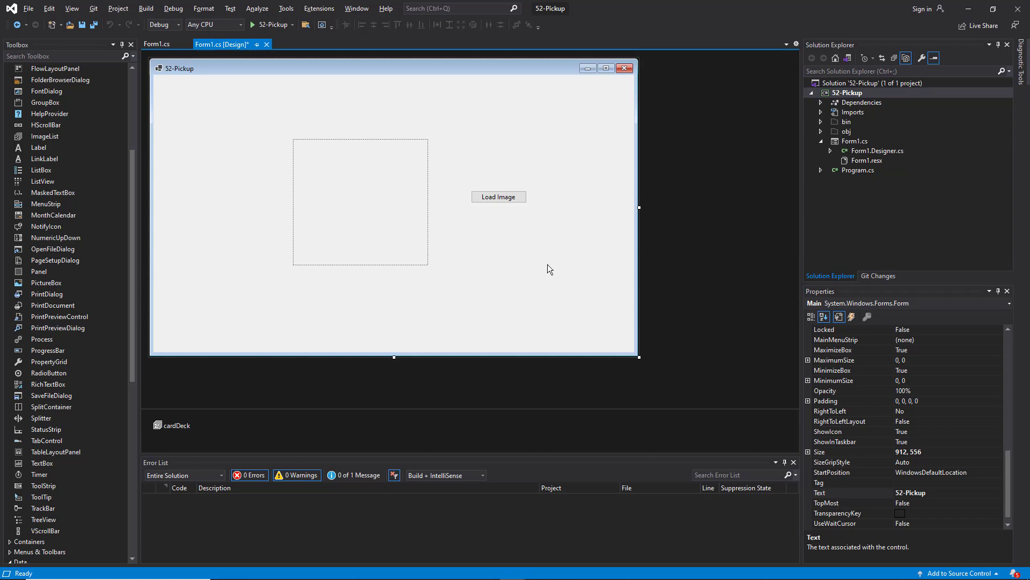
mouse_move(516, 284)
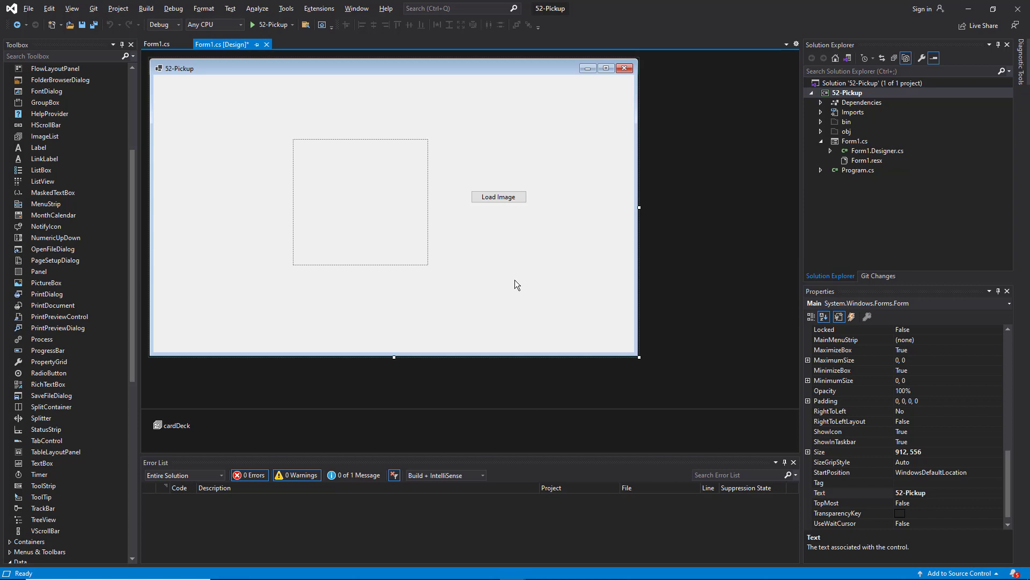
mouse_move(198, 181)
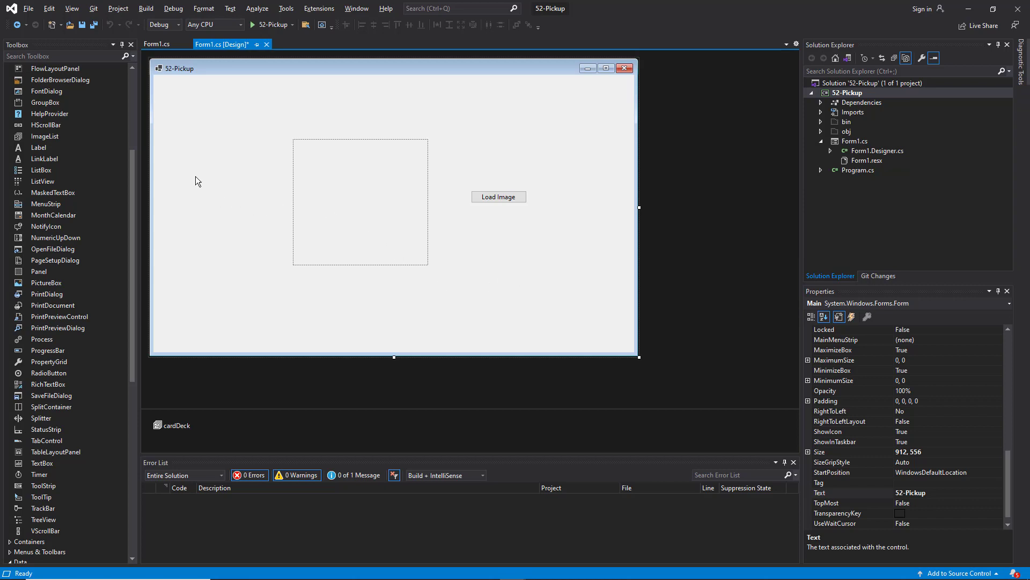
Step: Delete the pbFlag picture box and Load Image button, then view the form's code
left_click(176, 425)
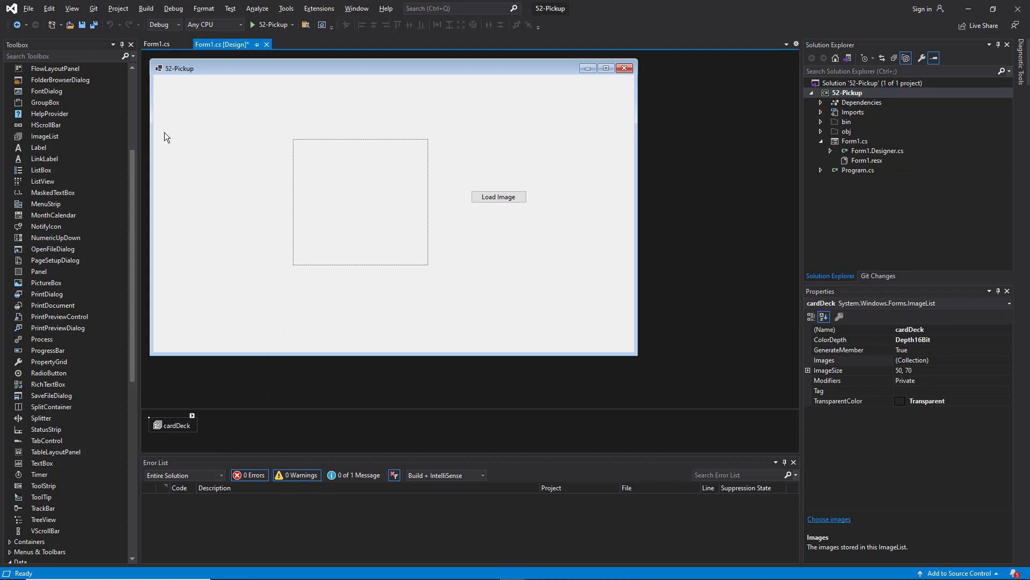
mouse_move(617, 144)
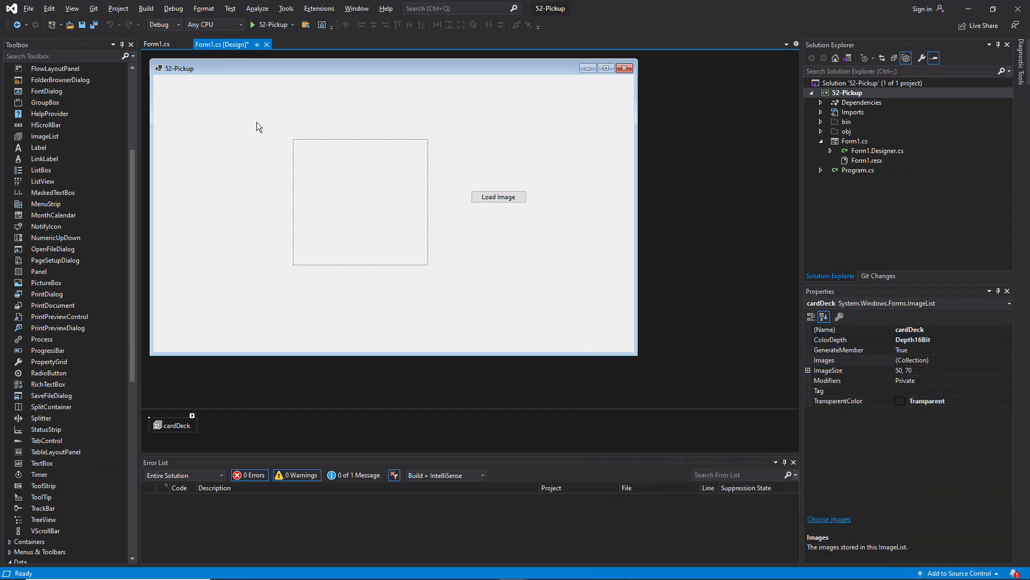
mouse_move(533, 123)
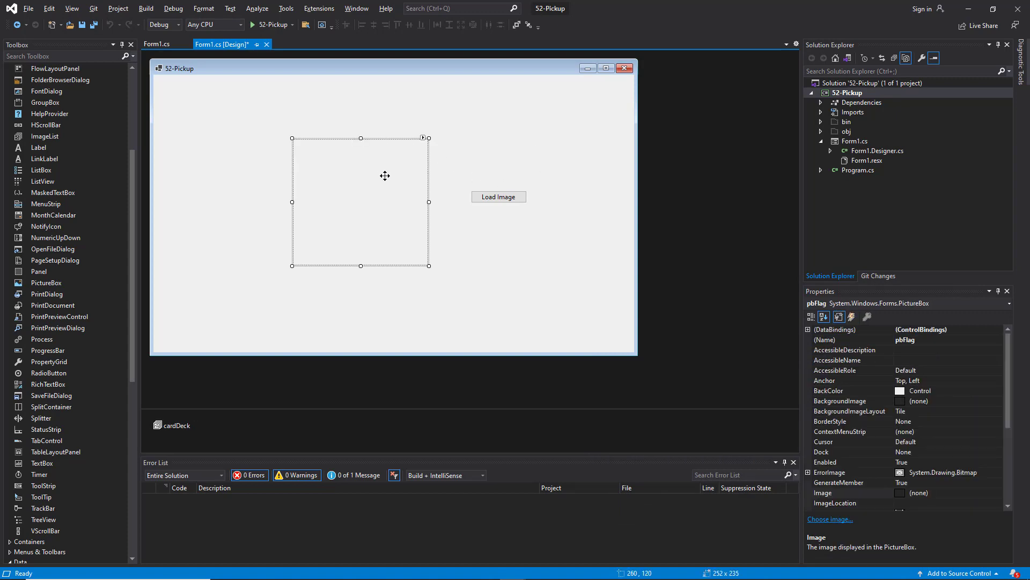
left_click(498, 197)
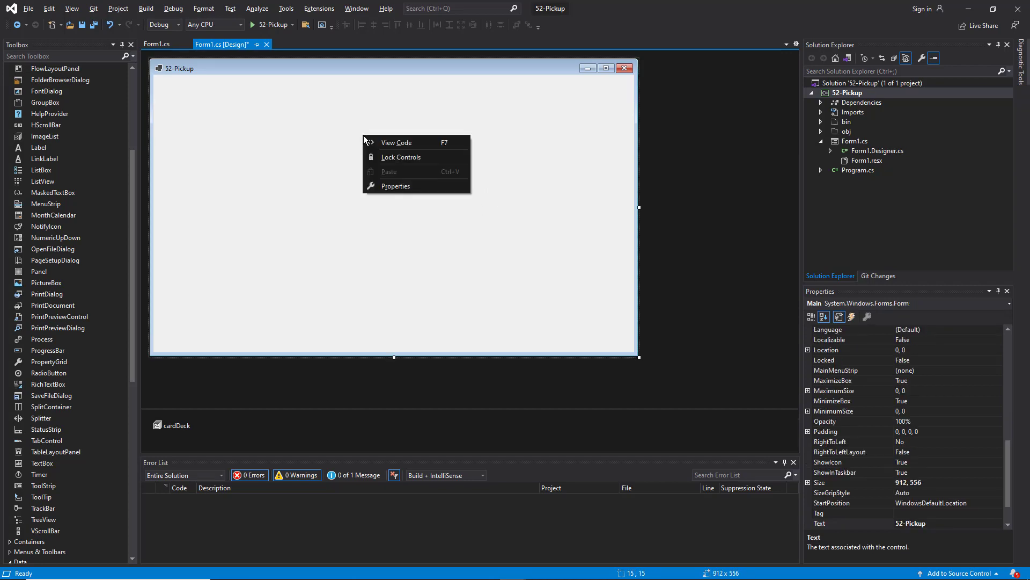
left_click(396, 142)
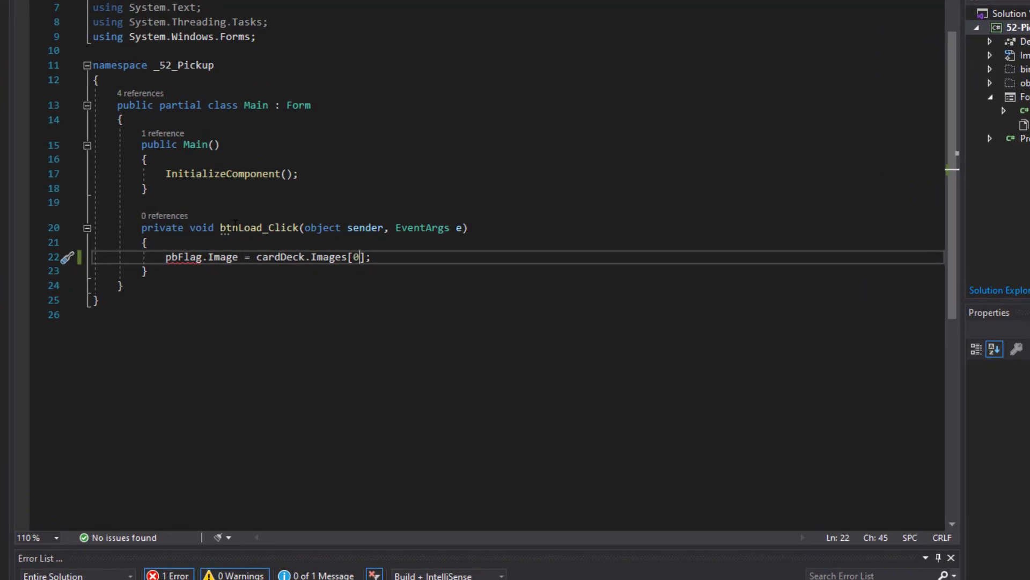
mouse_move(327, 257)
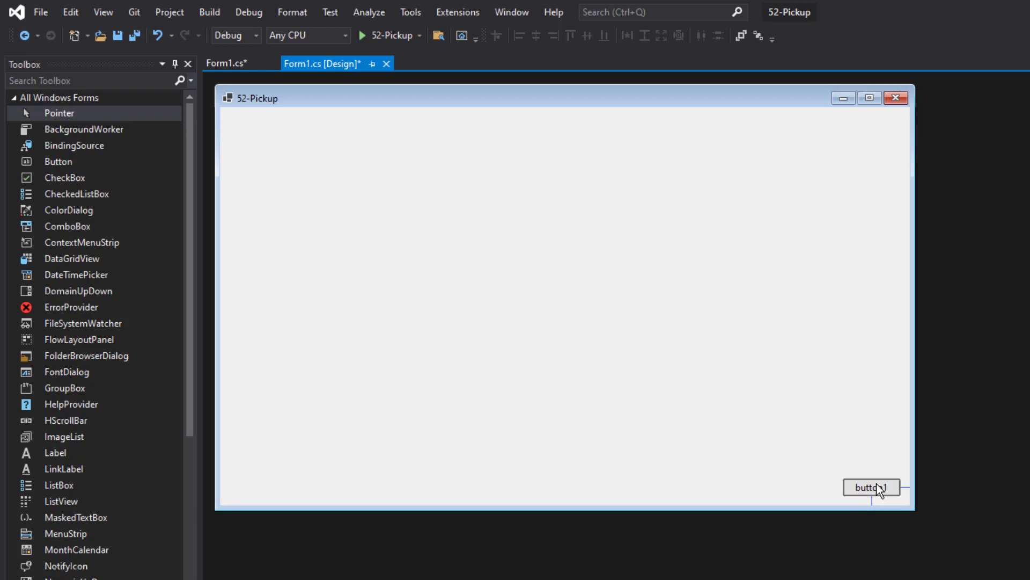
Step: Add a widened button named btnDeal with text 'Deal Cards' at the bottom-right
left_click(871, 487)
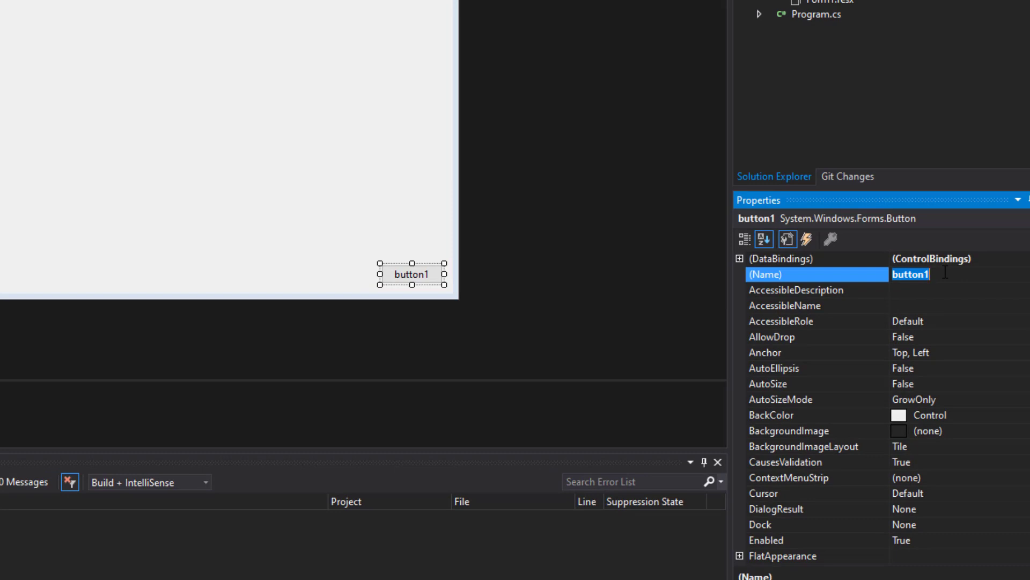
type("btnDeal")
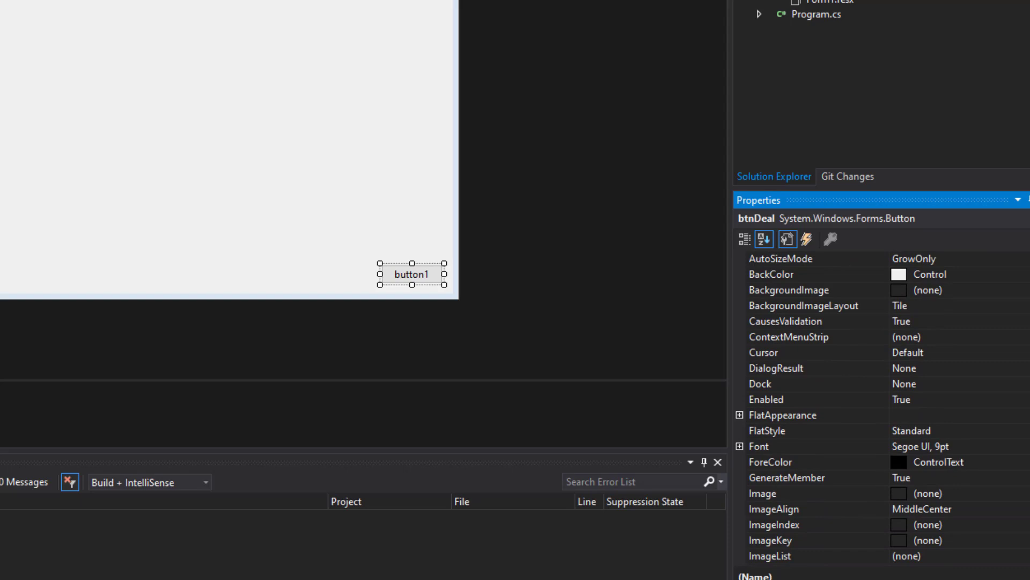
scroll("down", 3)
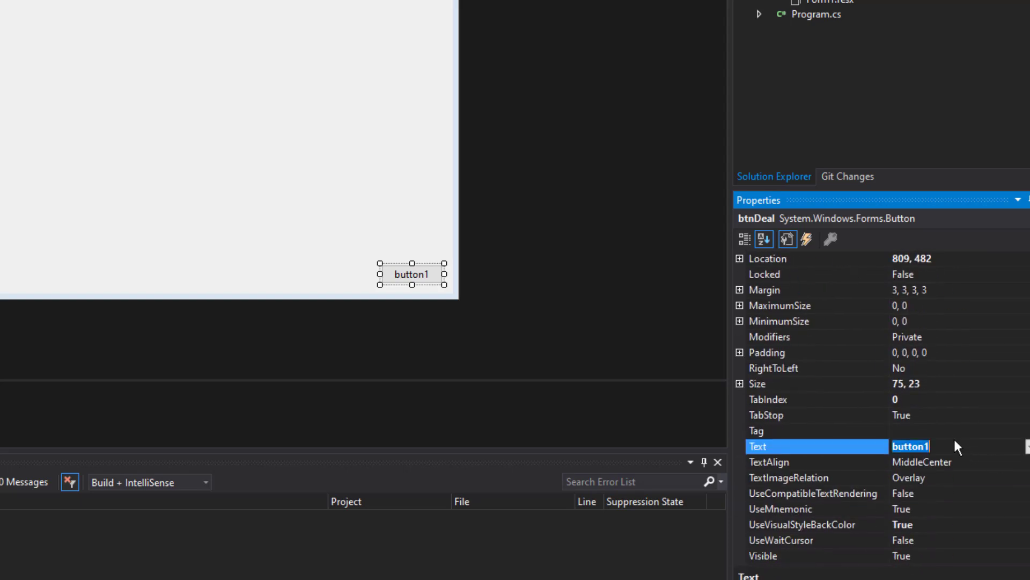
type("Deal Cards")
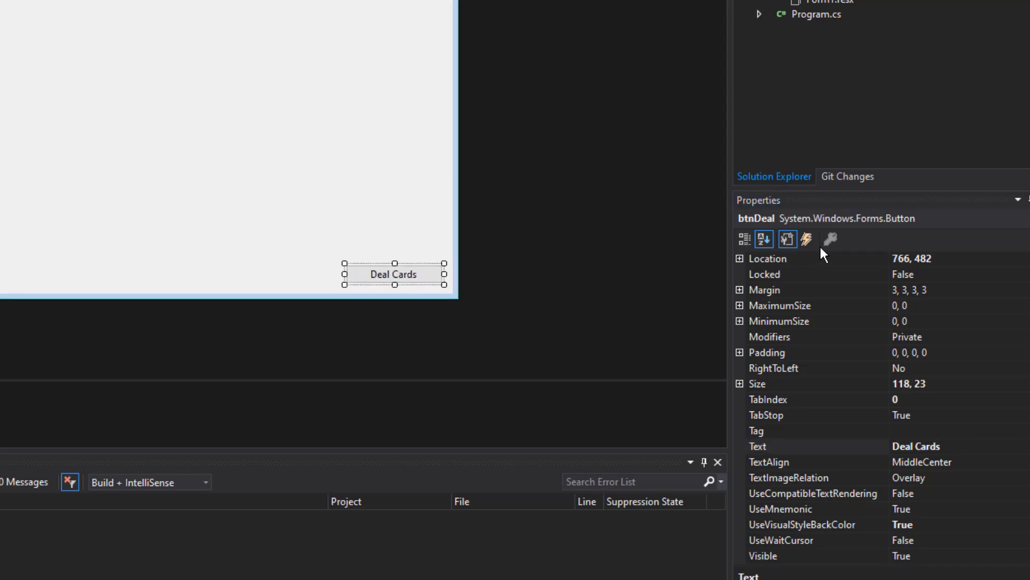
left_click(805, 238)
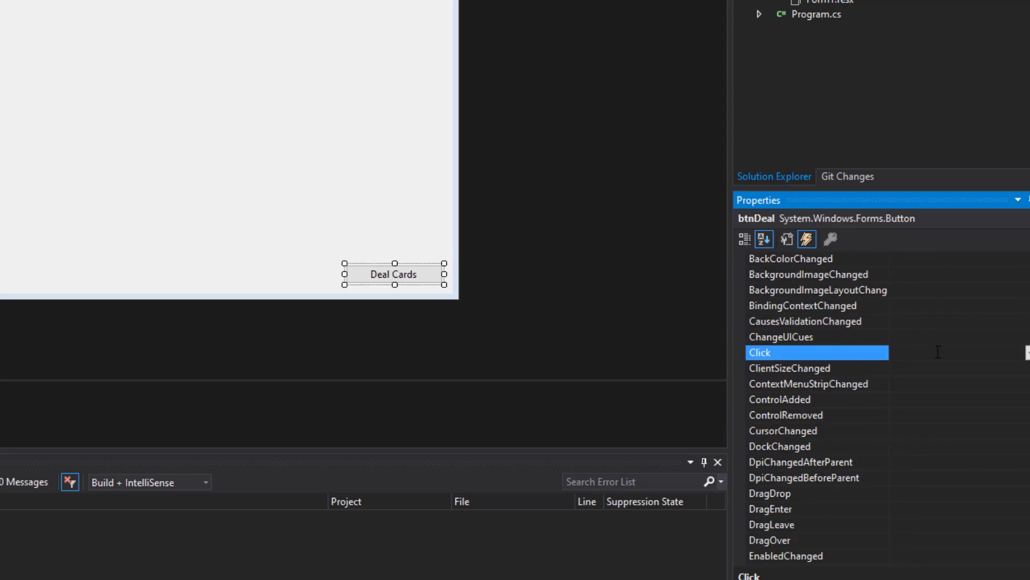
mouse_move(456, 356)
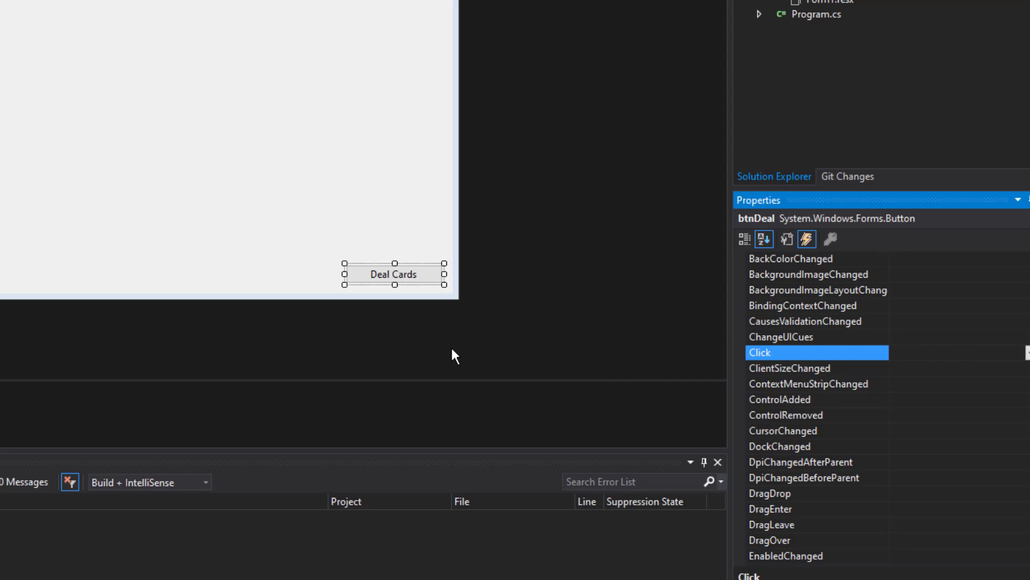
mouse_move(418, 272)
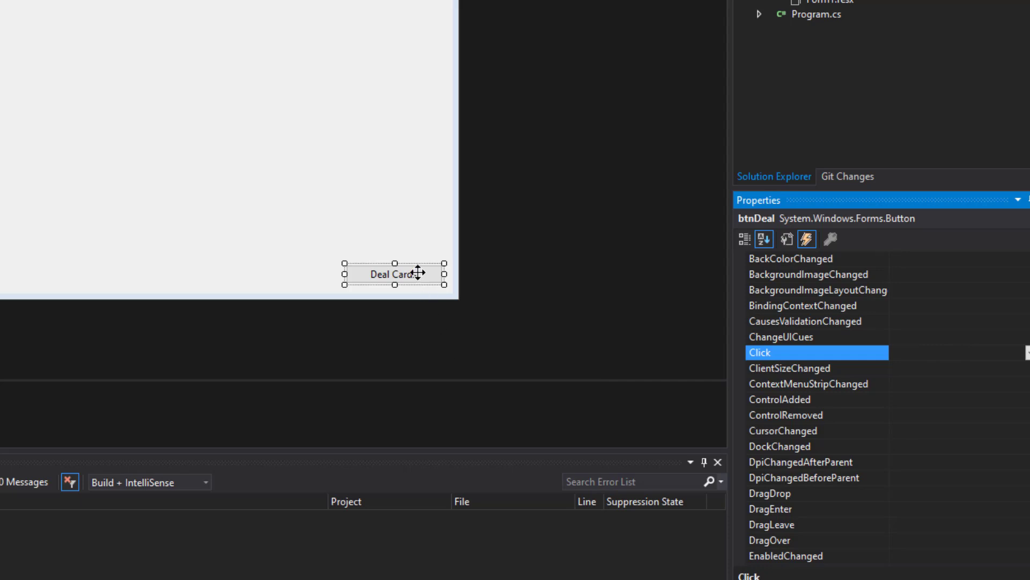
Step: Create btnDeal_Click declaring xPos = 5 and yPos = 50, plus four outline comments
double_click(817, 352)
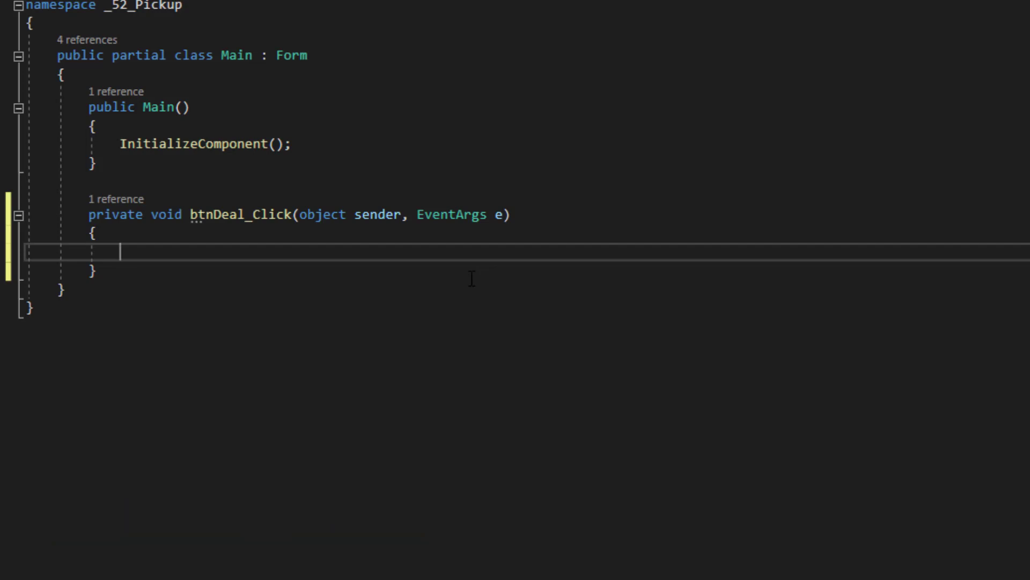
type("int xPos = 5;")
type("int yPos = 50;")
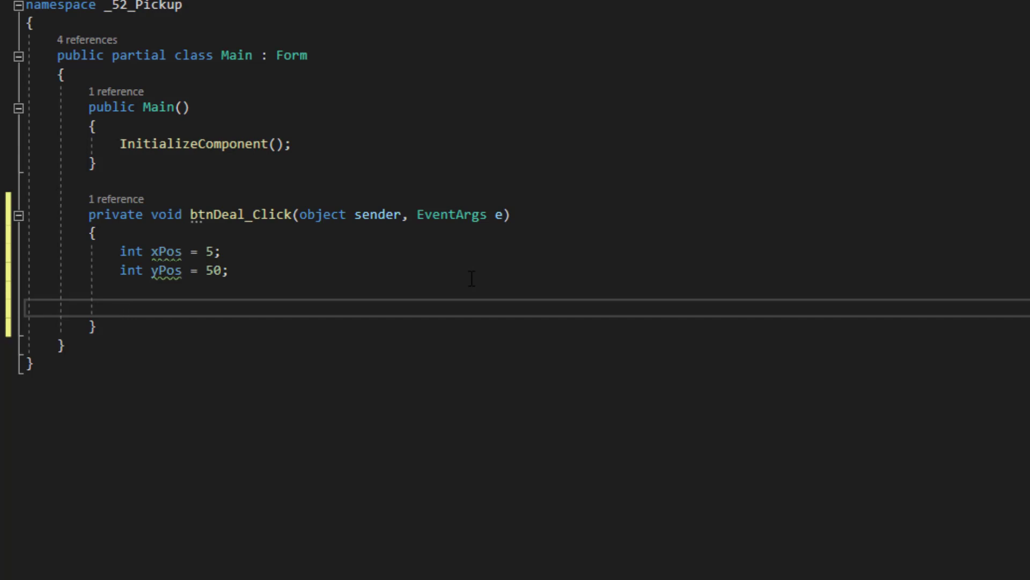
type("// Get the card name")
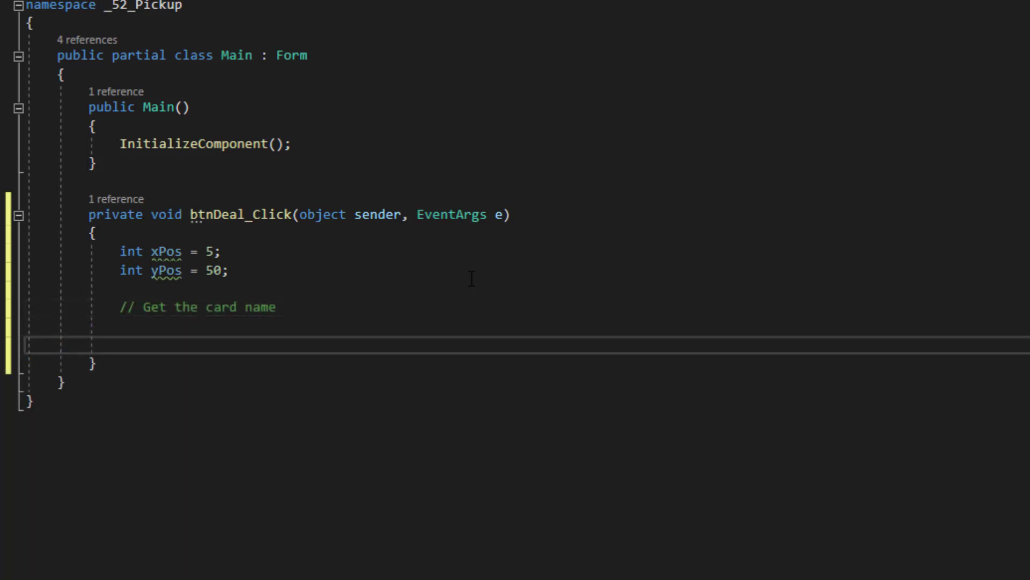
type("// Create a picture box with the card name")
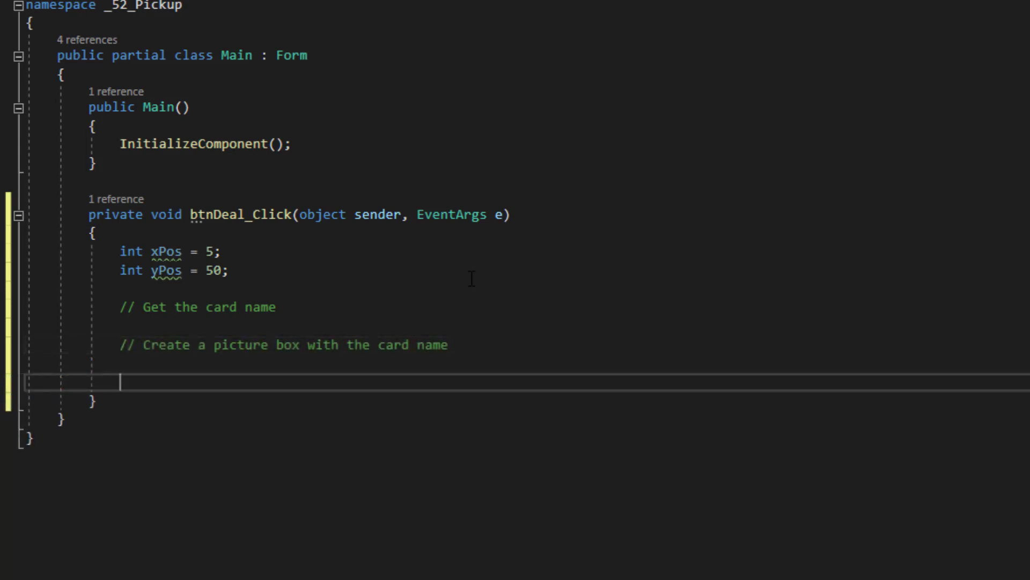
type("// Specify the settings")
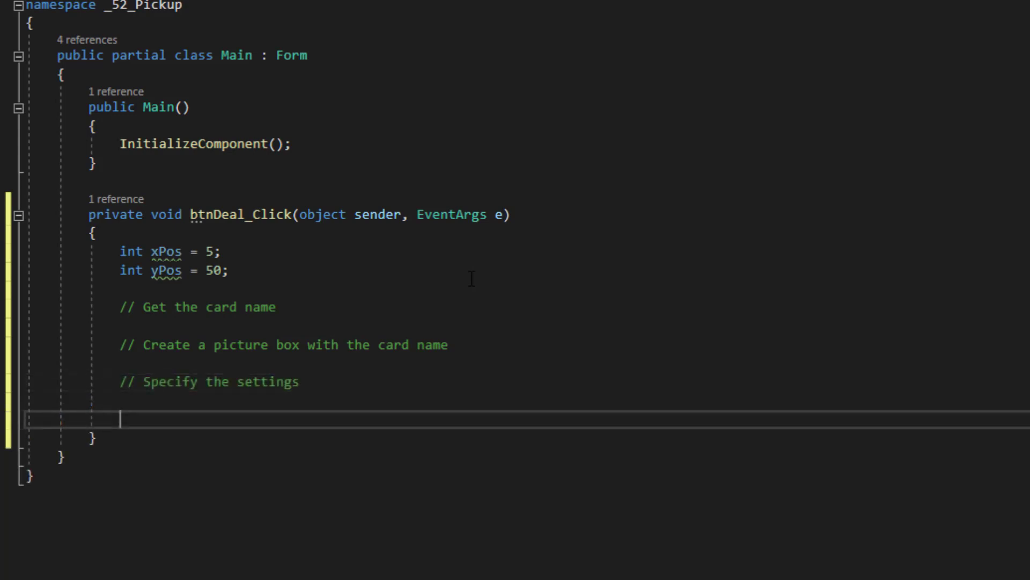
type("// Add the picture box to the form.")
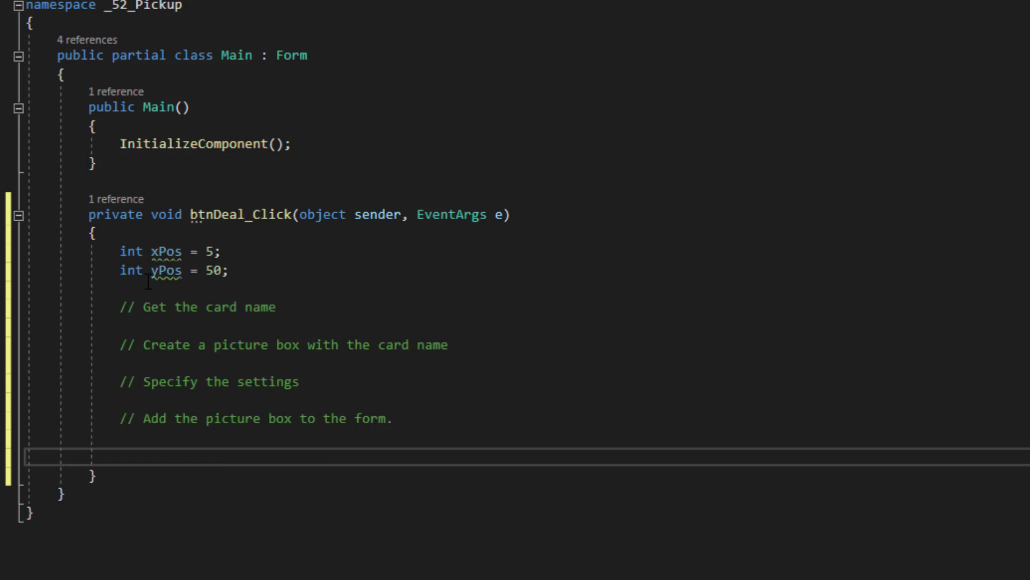
mouse_move(465, 386)
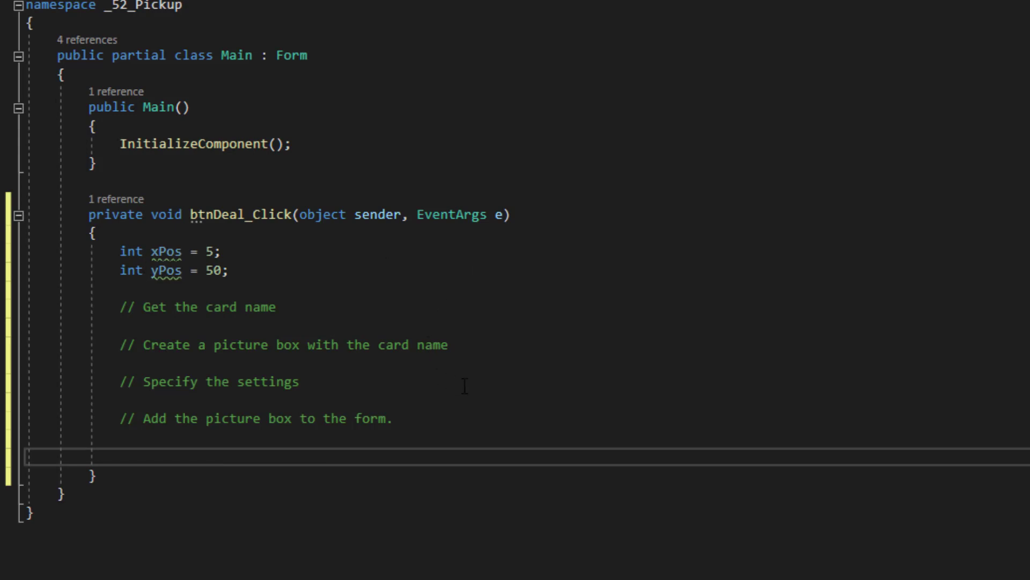
mouse_move(394, 369)
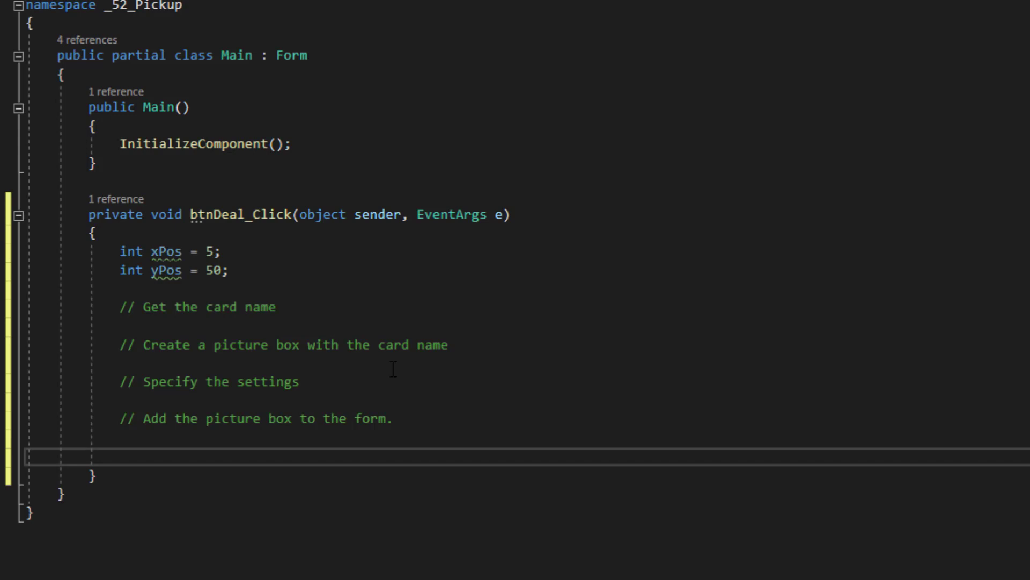
mouse_move(363, 355)
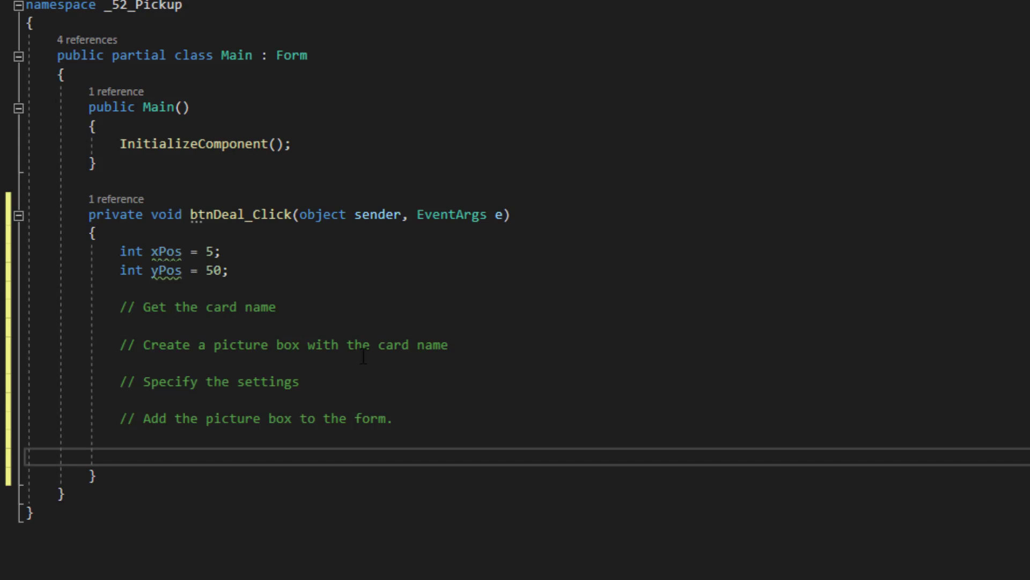
Step: Insert a blank line after the yPos declaration in btnDeal_Click
left_click(309, 307)
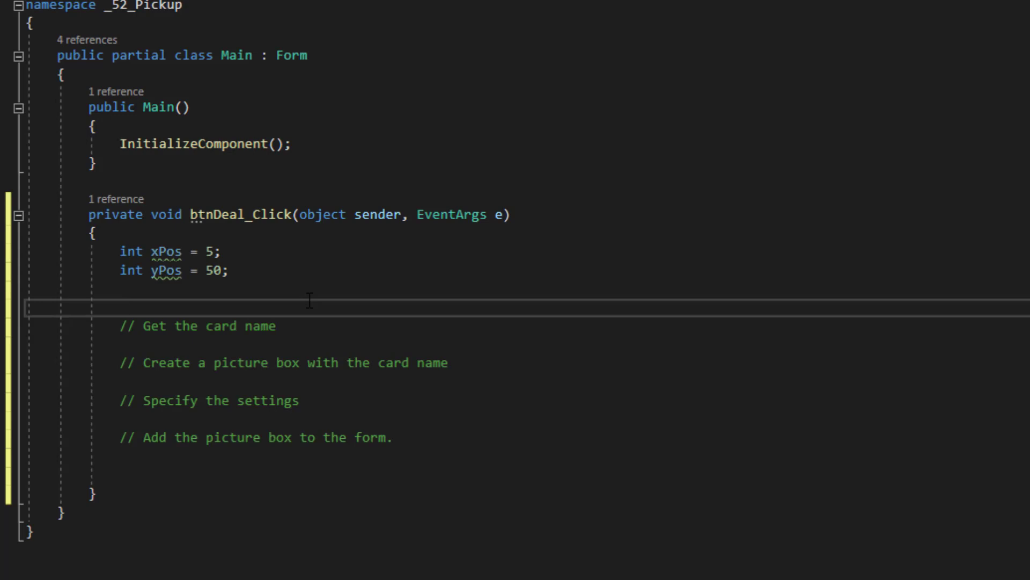
Step: Add an empty foreach (string cCard in cardDeck.Images.Keys) loop below yPos
left_click(120, 304)
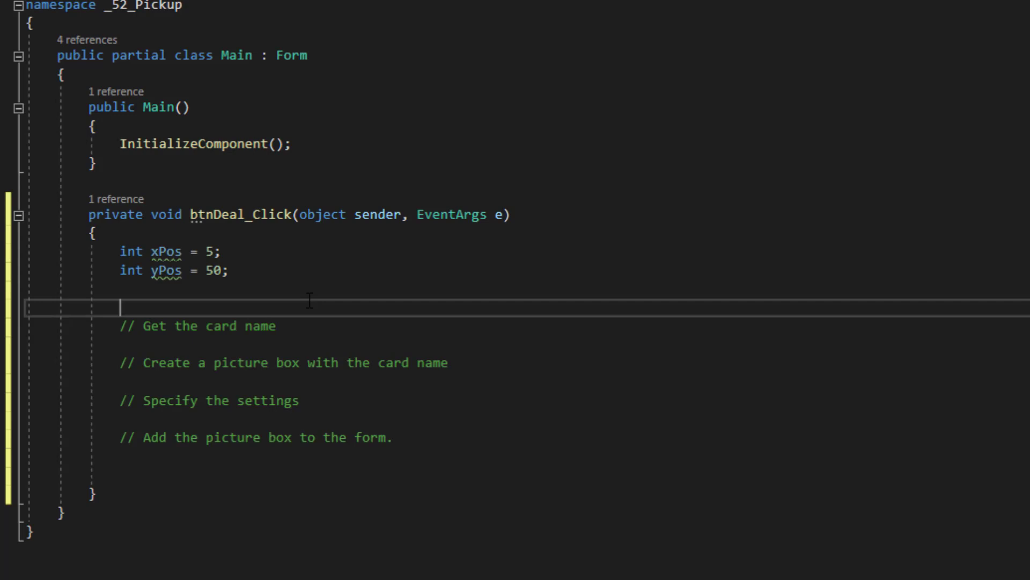
type("foreach(")
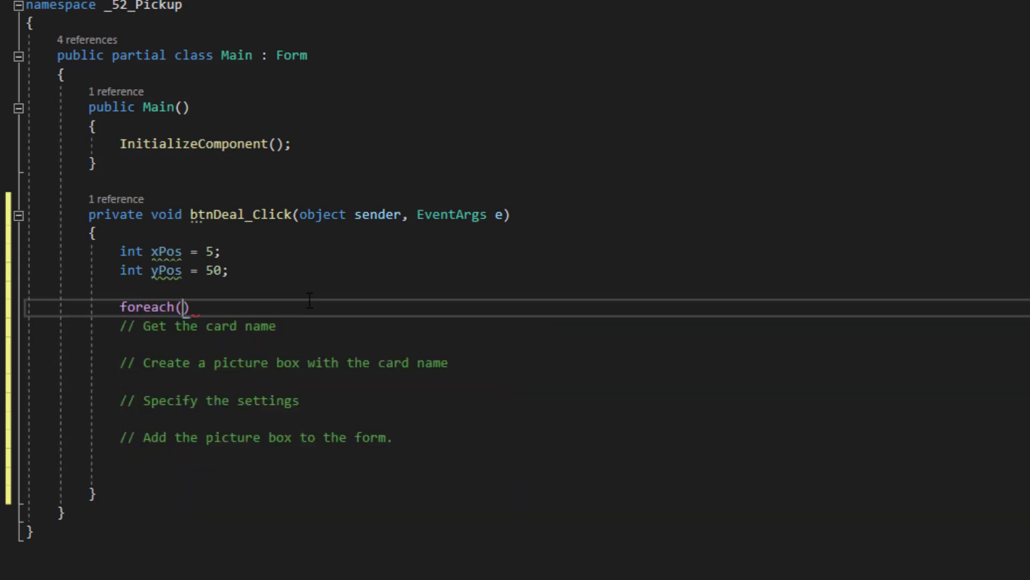
type("string")
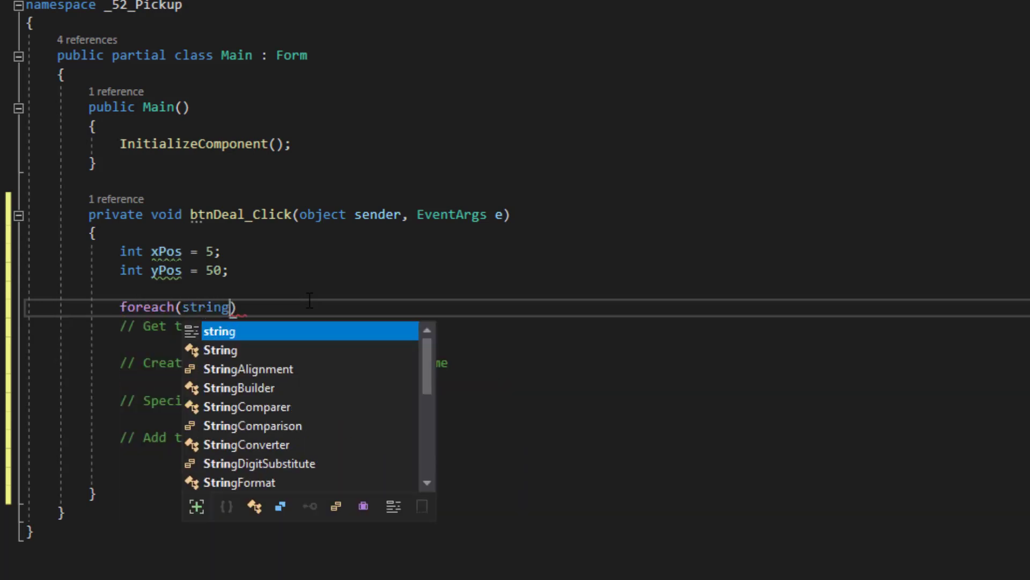
type("cCard in cardDeck.")
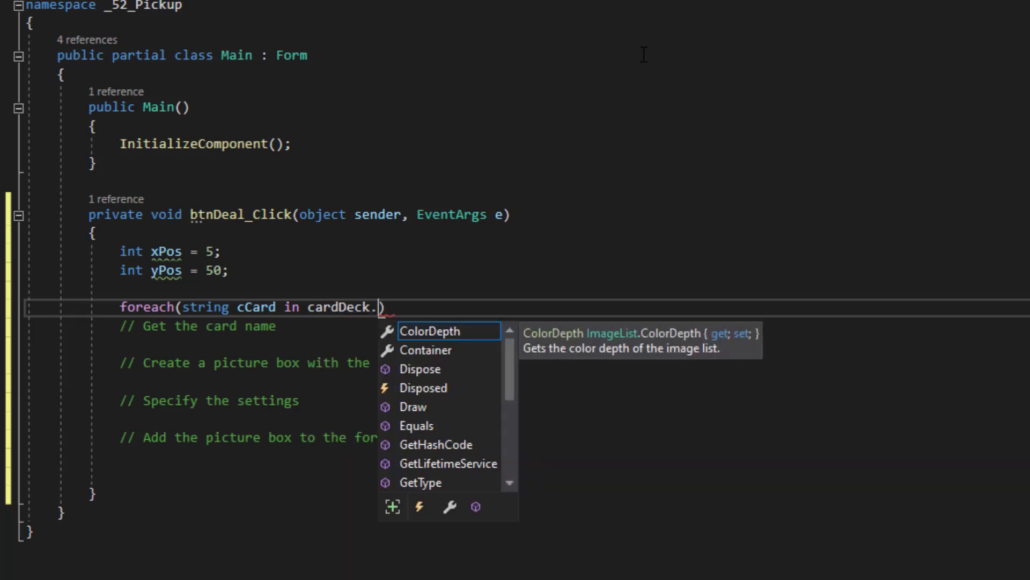
type("im")
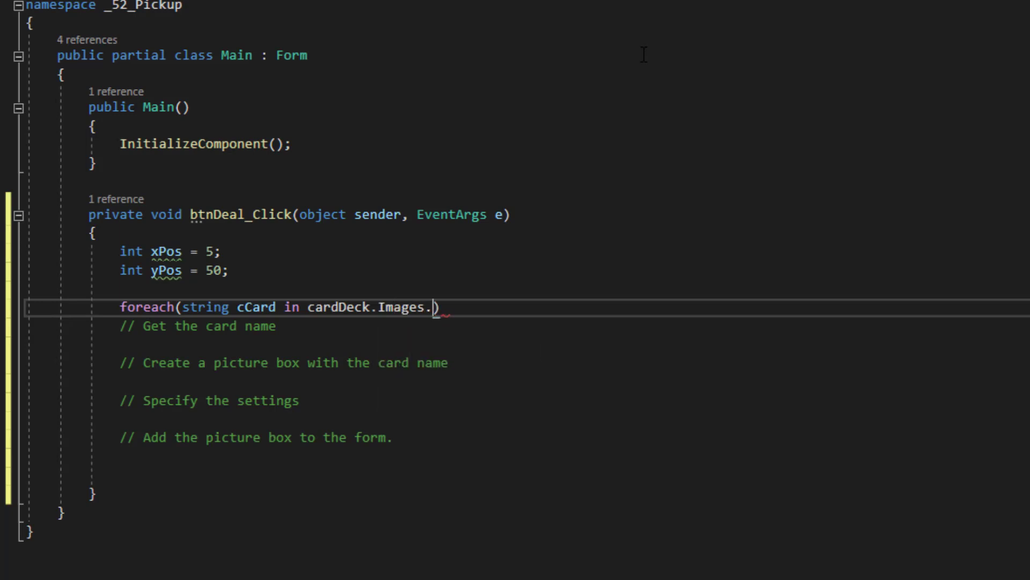
type("Keys")
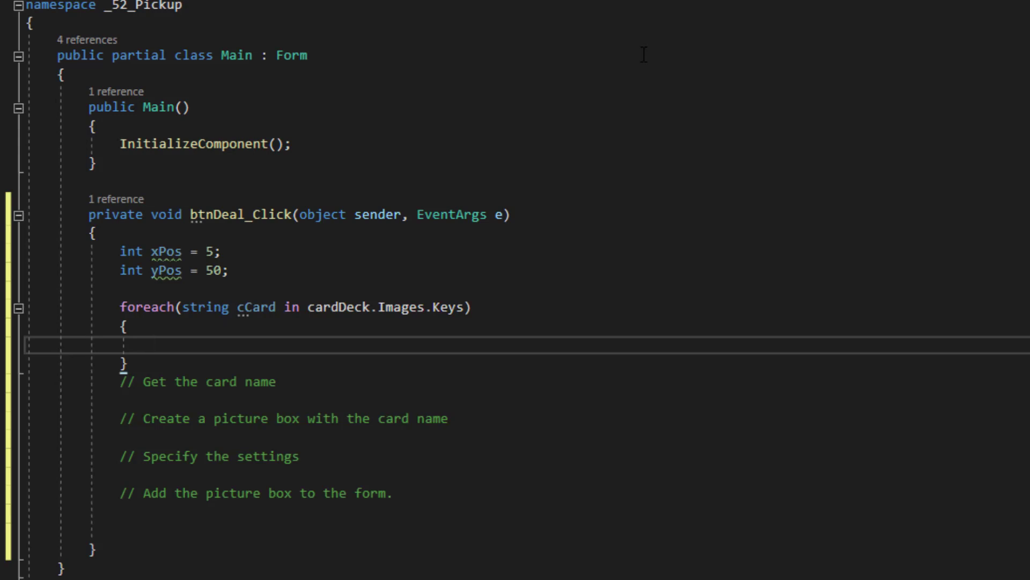
Step: Declare PictureBox newCard = new PictureBox() inside the loop
type("P")
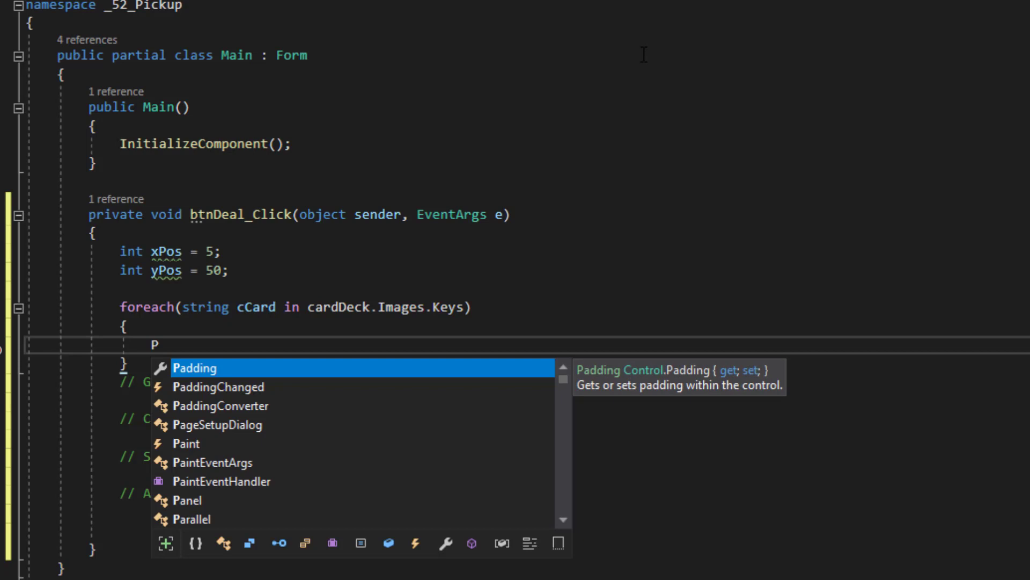
type("ictureBox")
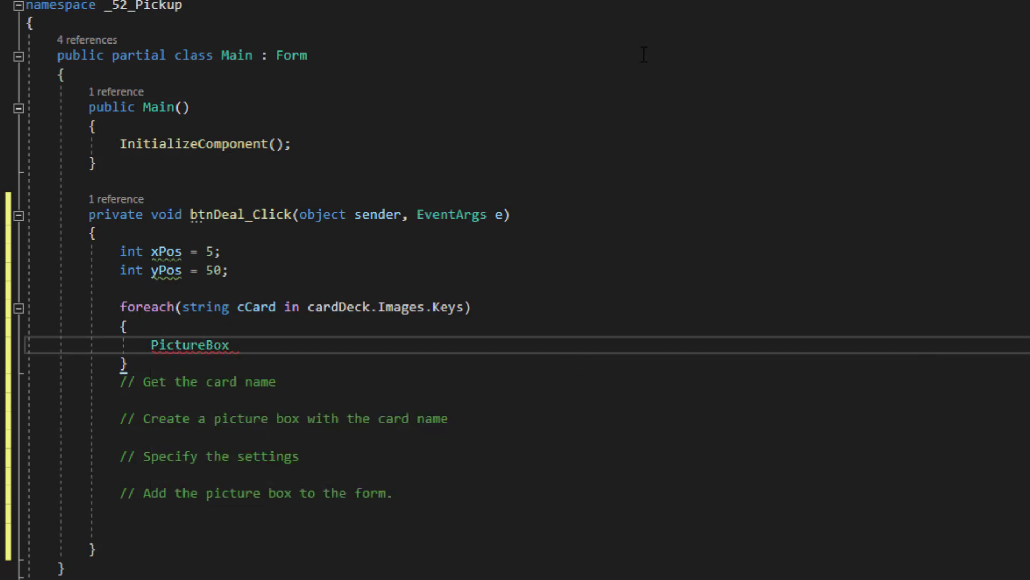
type("newCa")
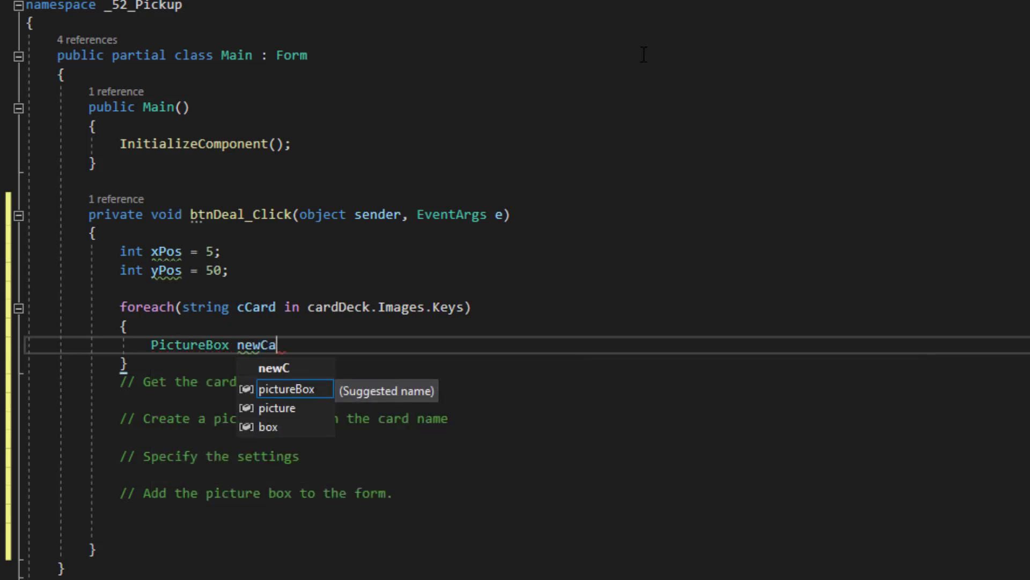
type("rd =")
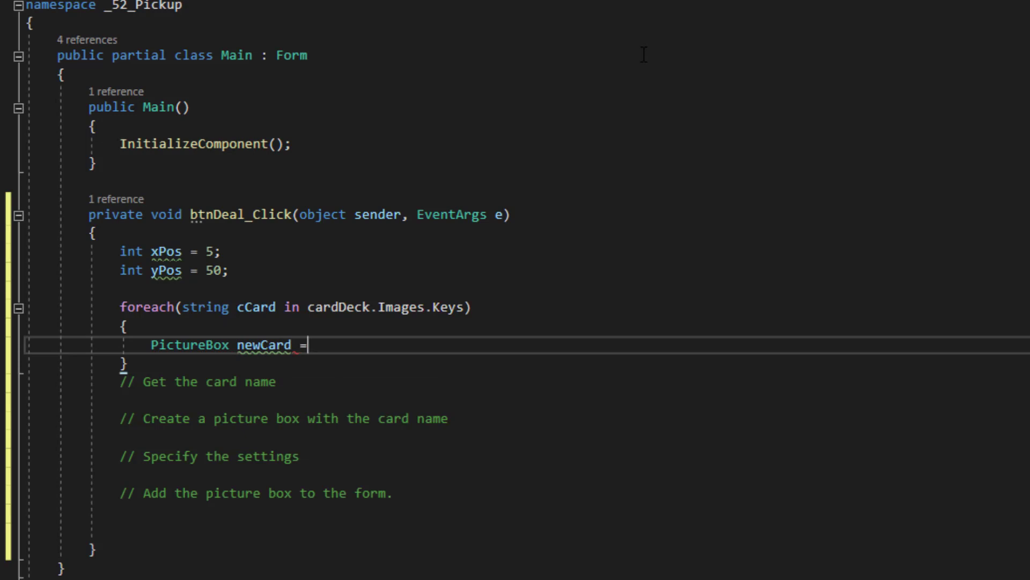
type("new PictureBox();")
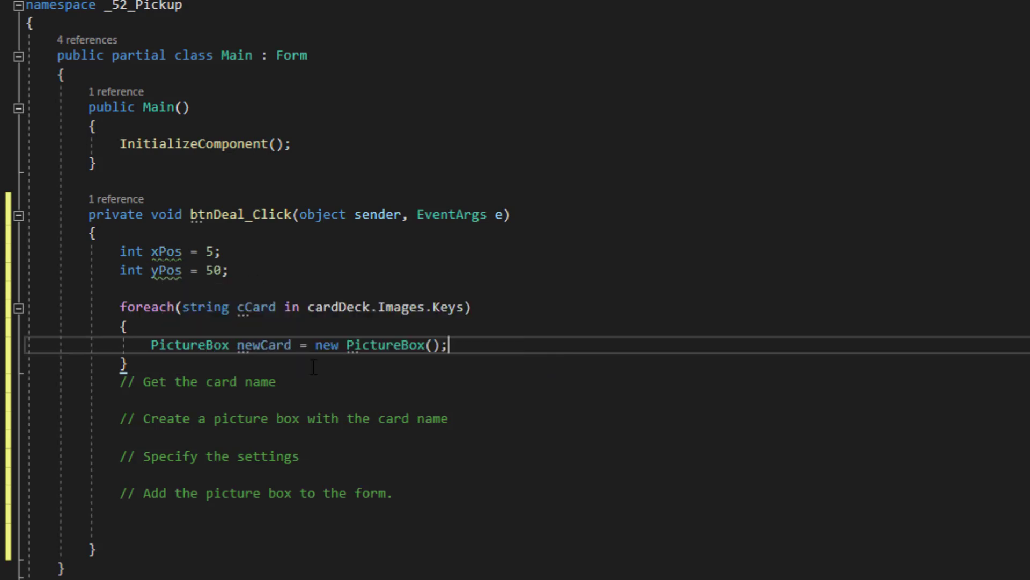
double_click(264, 345)
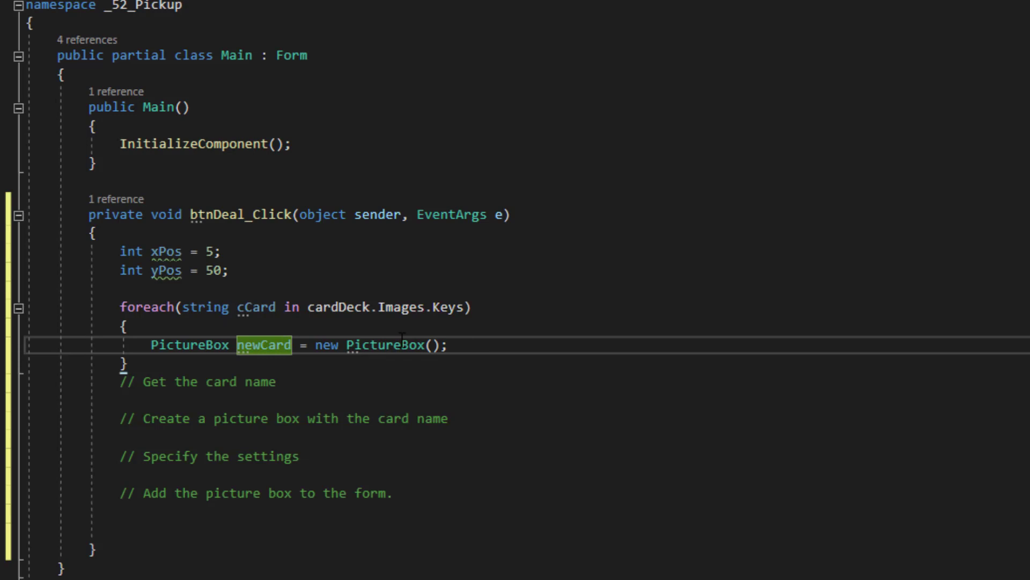
mouse_move(519, 346)
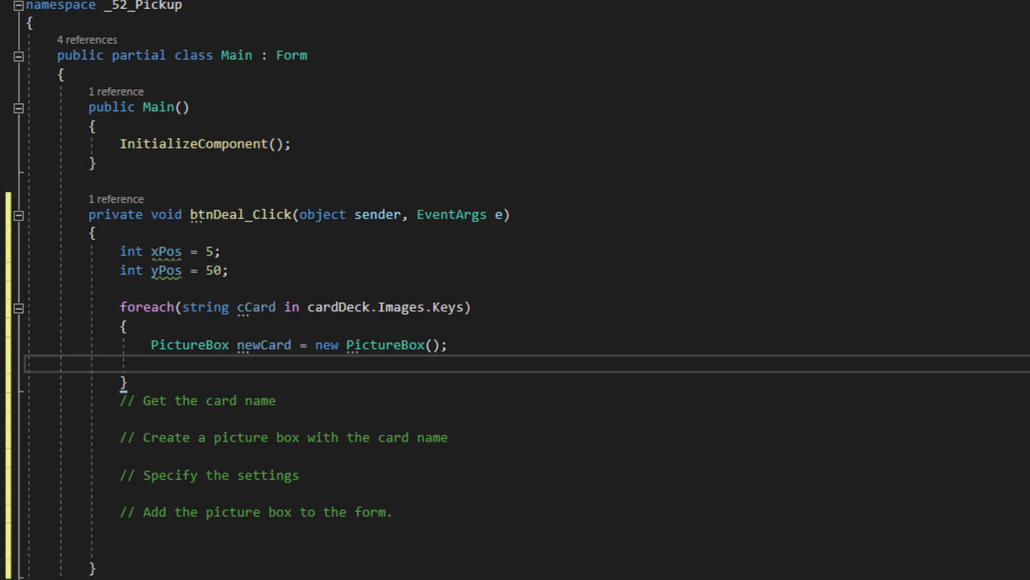
mouse_move(459, 18)
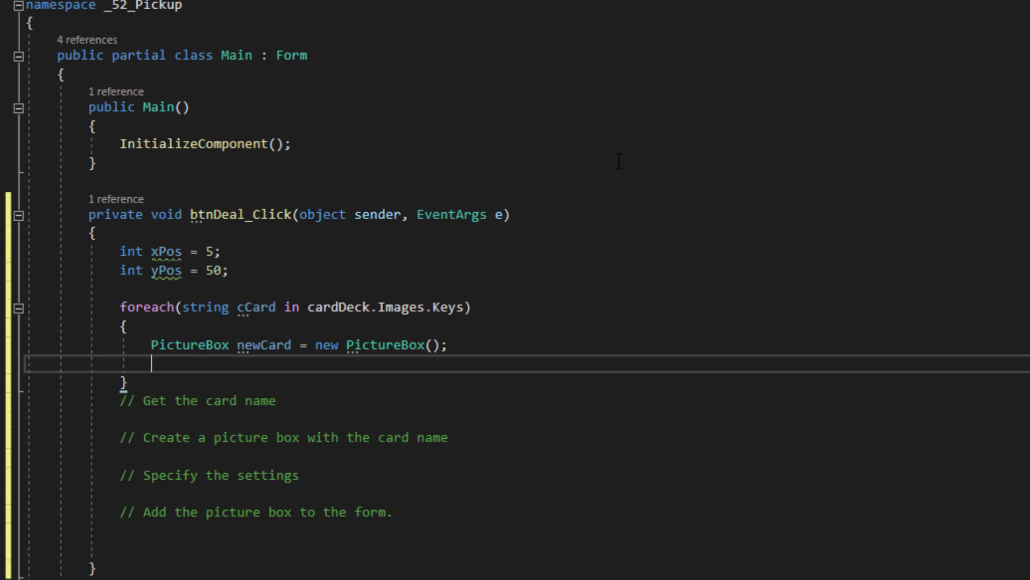
Step: Set newCard.Image to cardDeck.Images[cCard], Width 50 and Height 70
type("new")
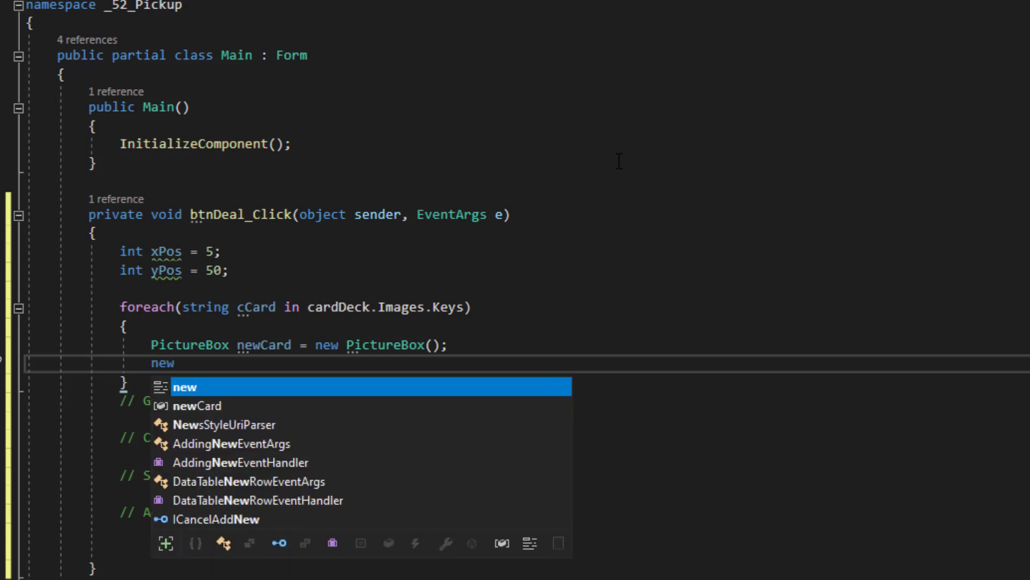
type("Card")
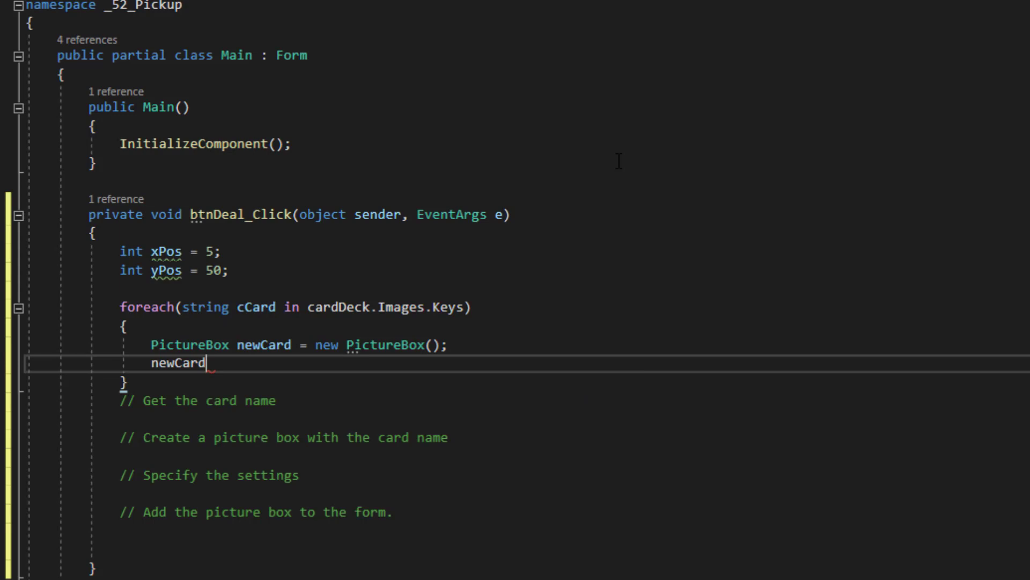
type(".Image =")
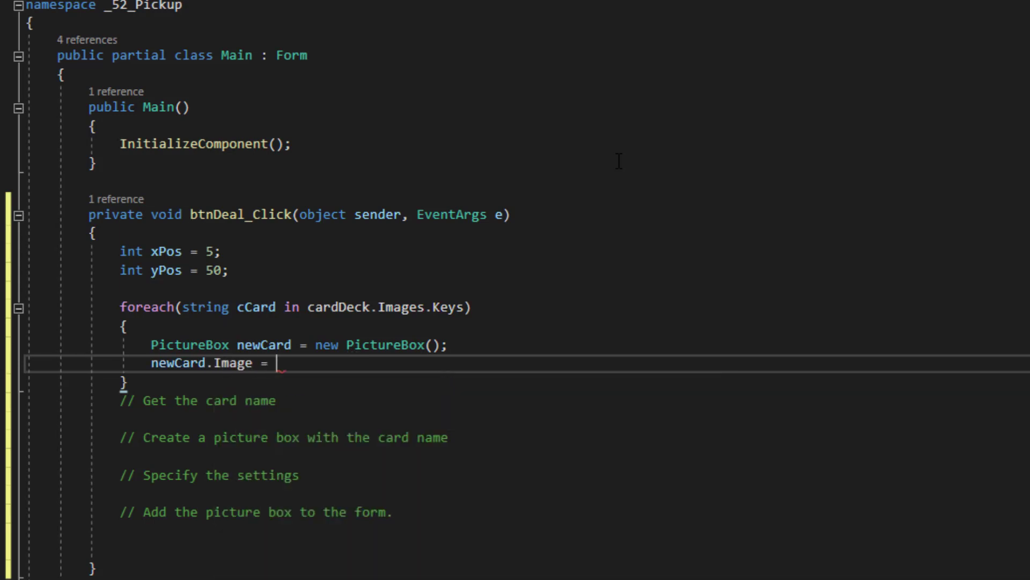
type("cardDeck.Images")
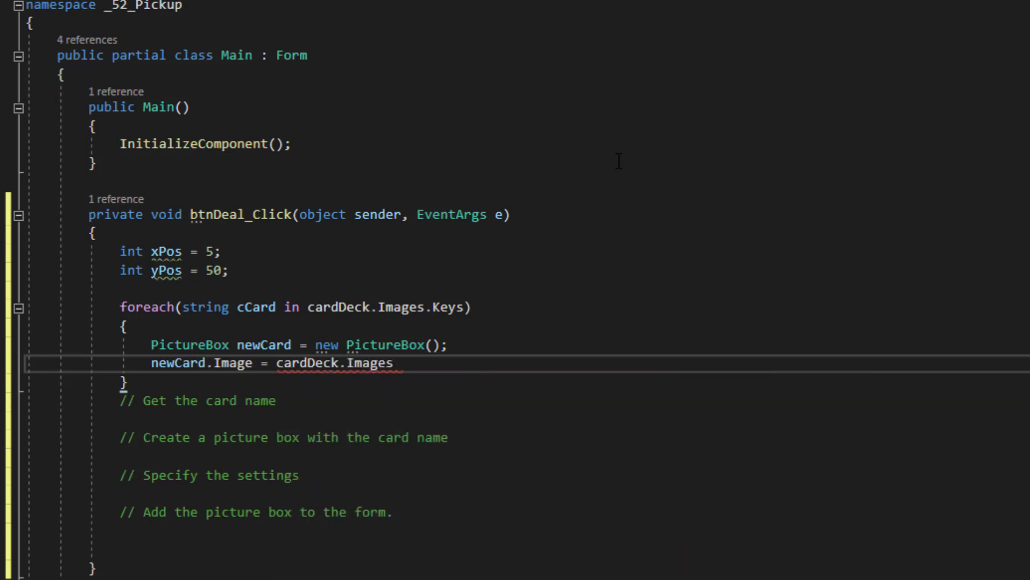
type("[]")
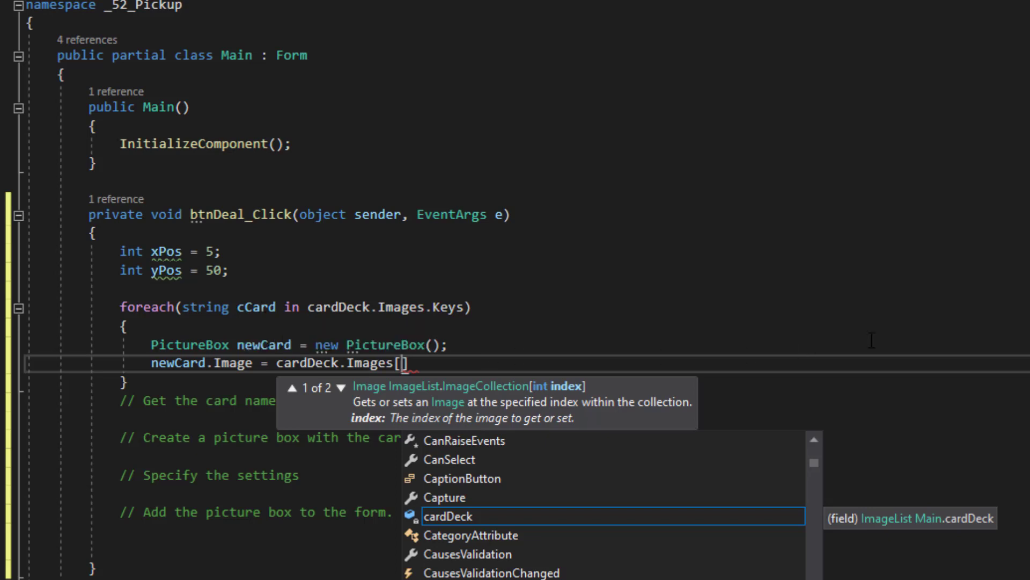
type("cCard")
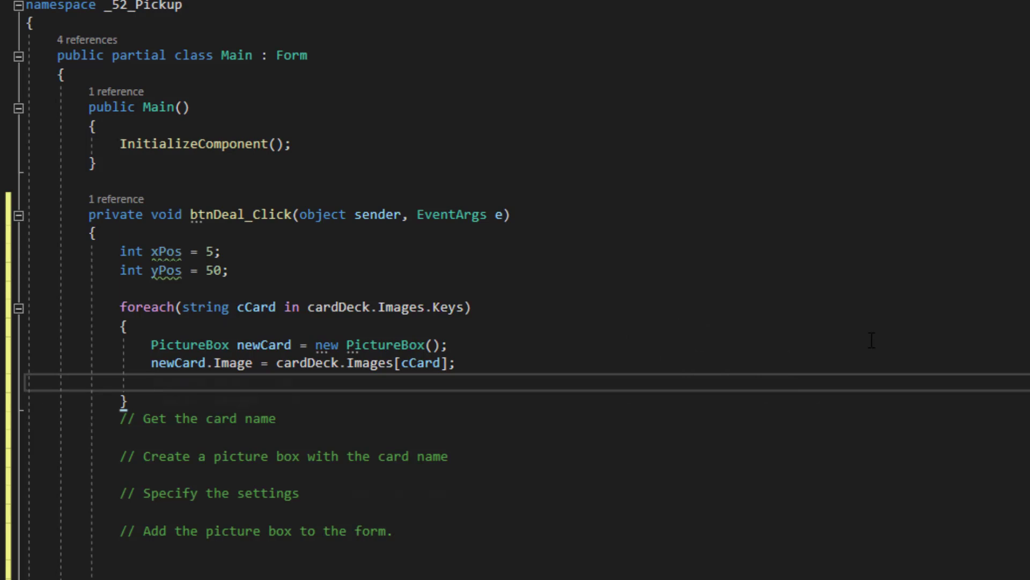
type("newCard.Width = 50;")
type("newCard.Height = 70;")
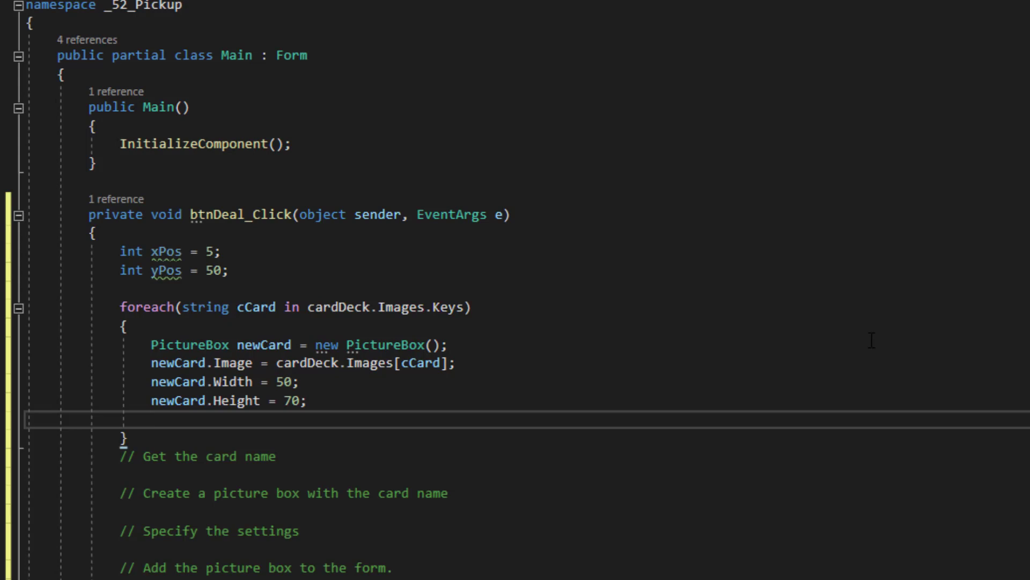
left_click(151, 419)
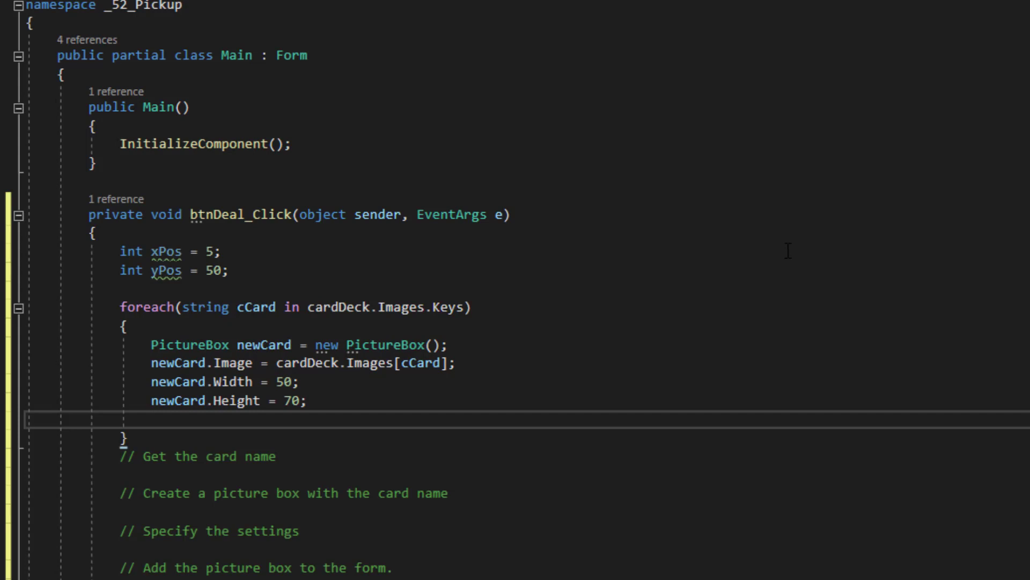
Step: Set newCard.Name = cCard and newCard.Location = new Point(xPos, yPos)
type("newCard.Name = cCard;")
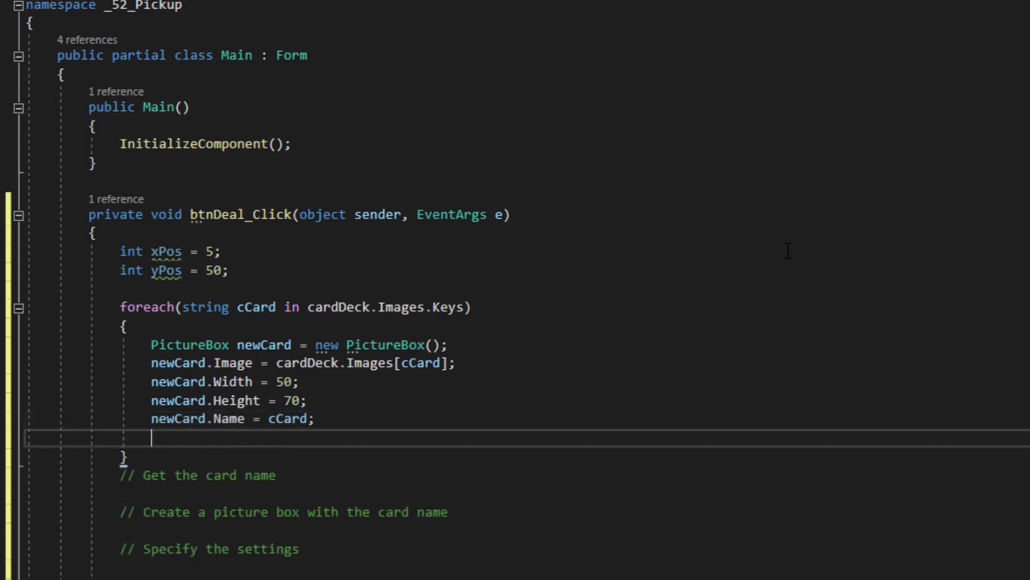
left_click(153, 437)
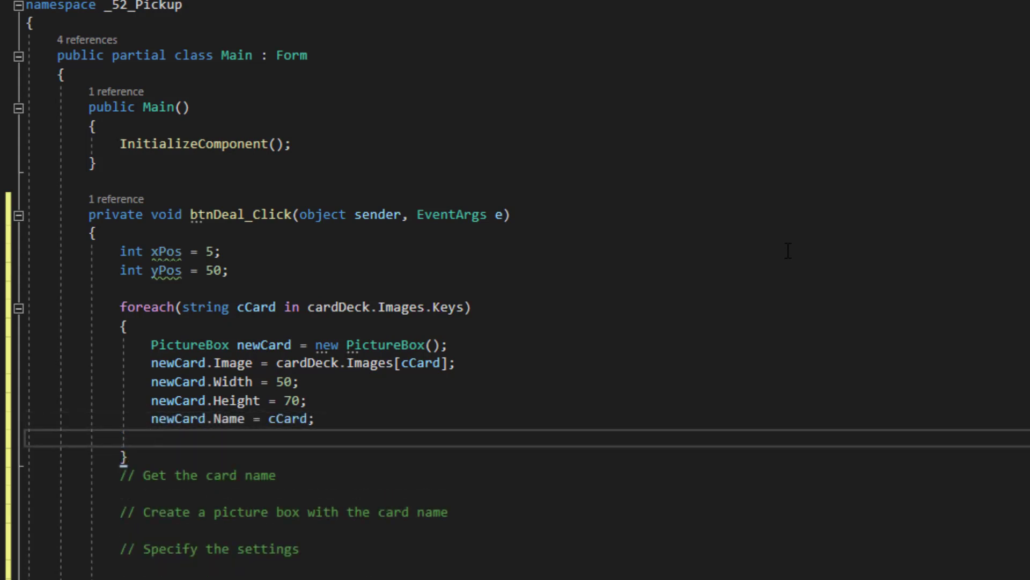
type("new")
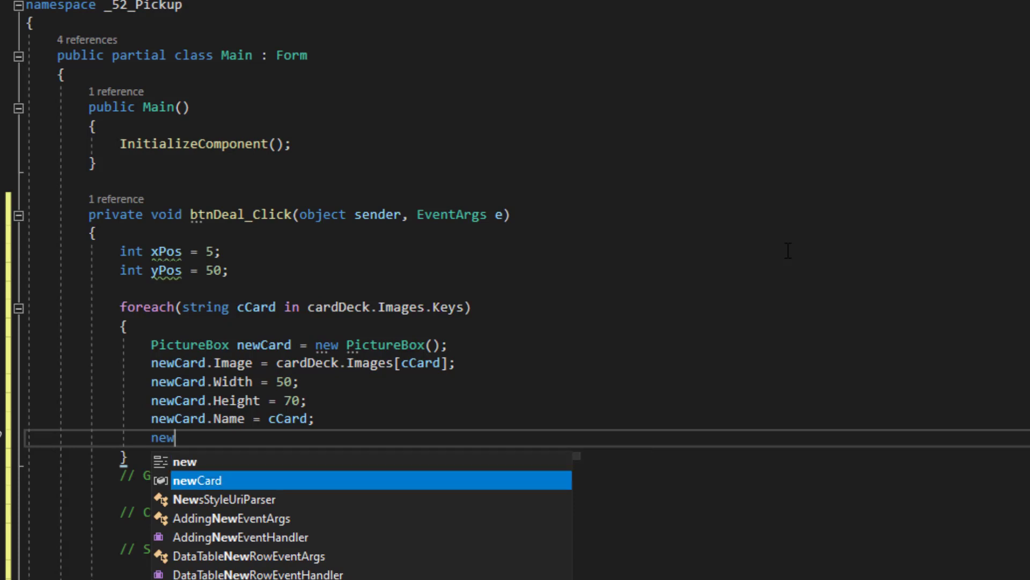
type("Card.loc")
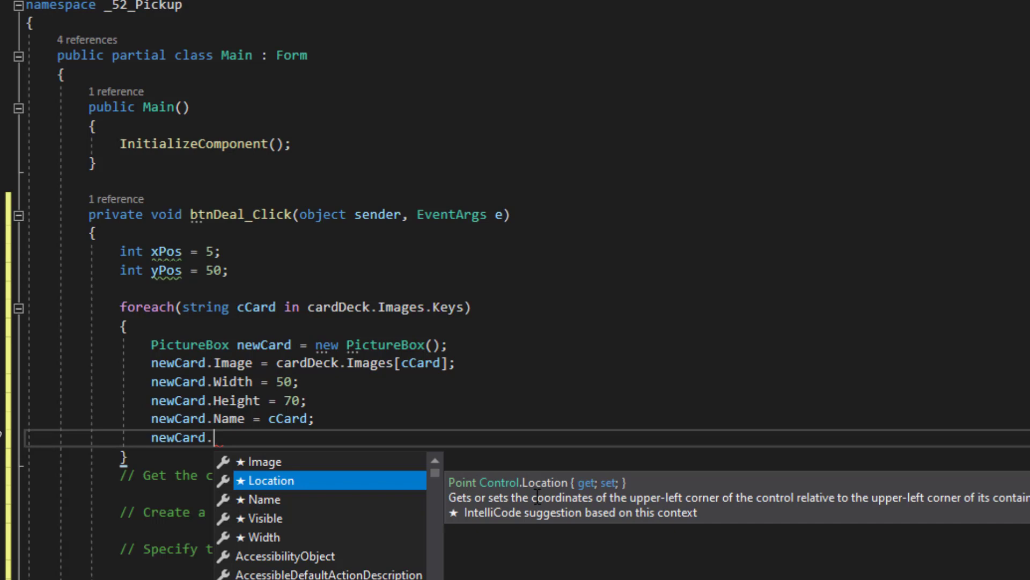
mouse_move(978, 503)
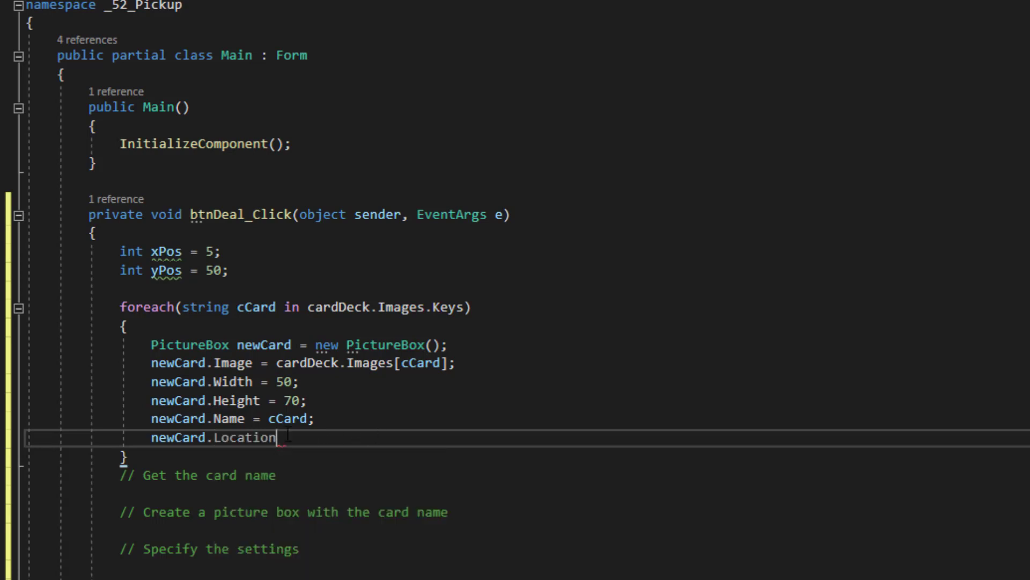
type("=")
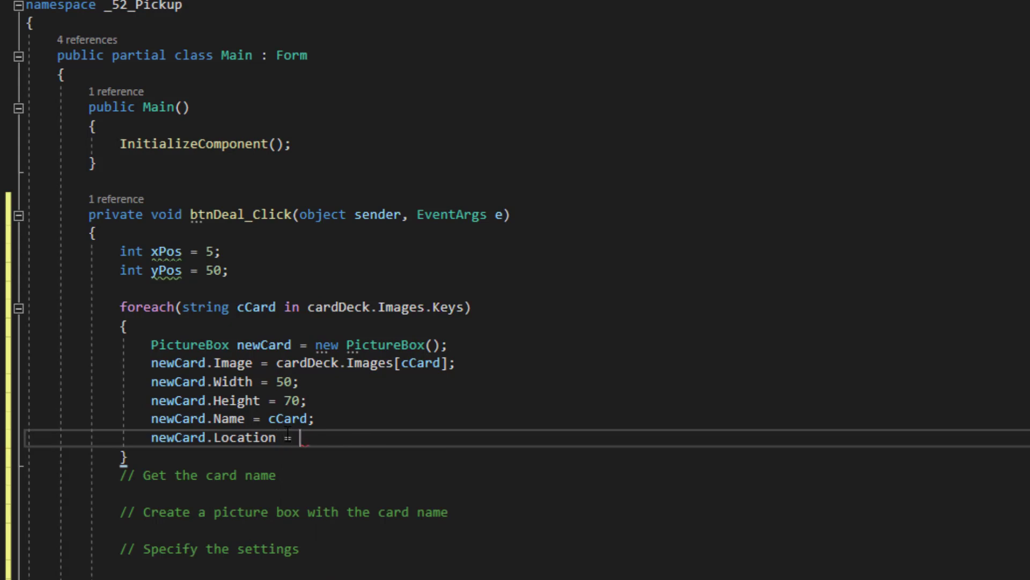
type("new point(")
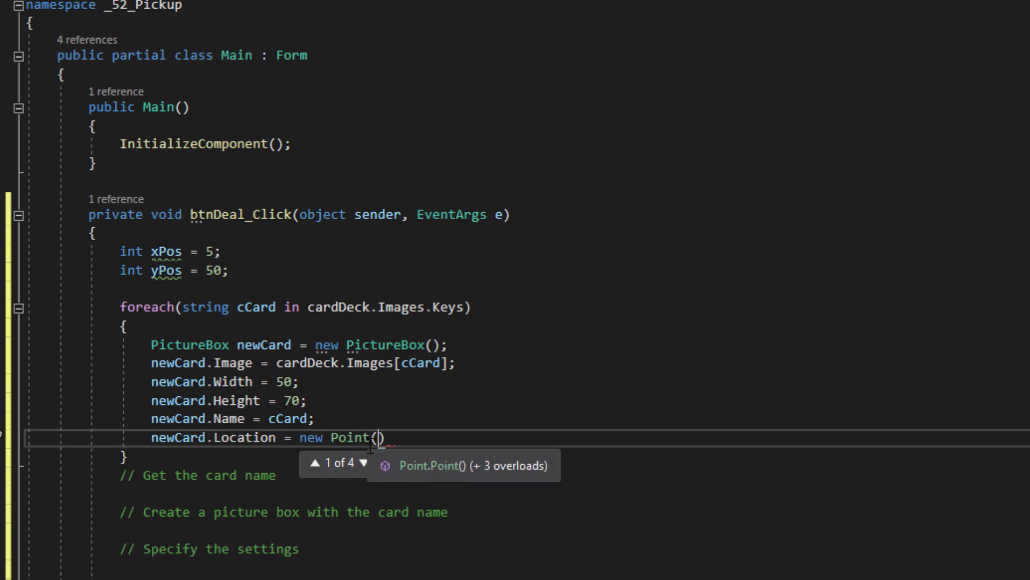
left_click(365, 462)
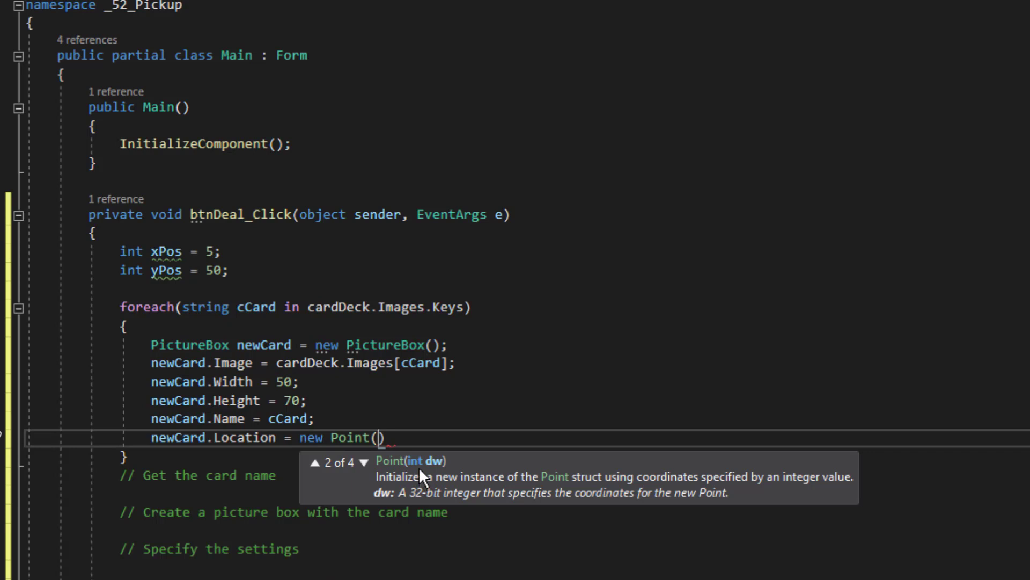
left_click(366, 461)
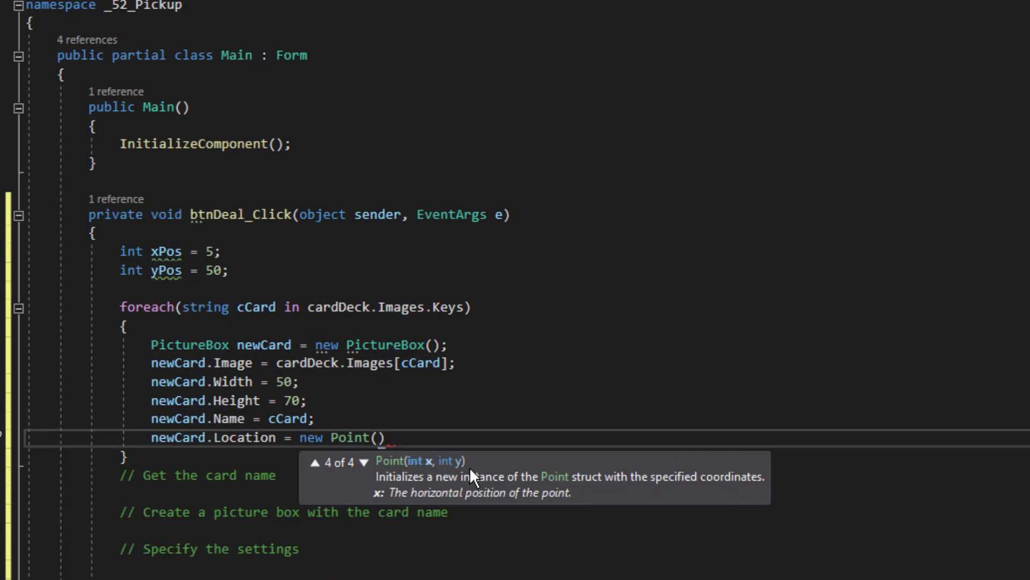
type("xPos, yPos")
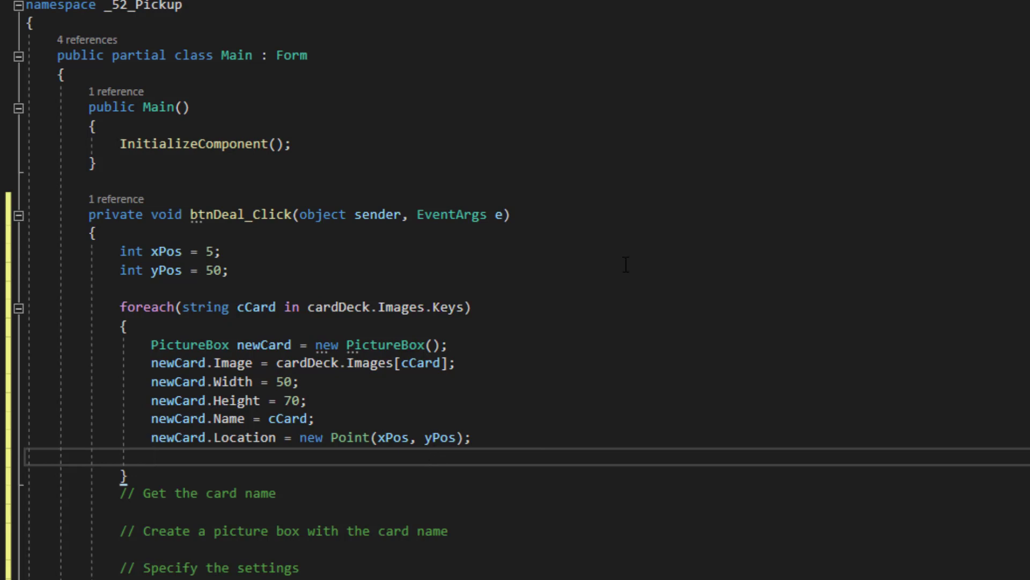
Step: Add this.Controls.Add(newCard) inside the loop
type("this.")
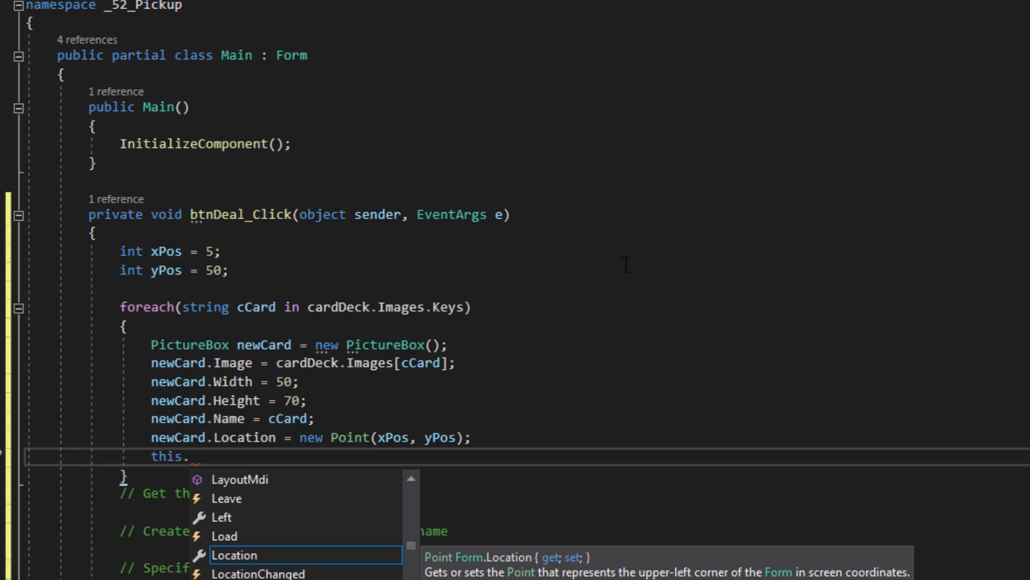
type("con")
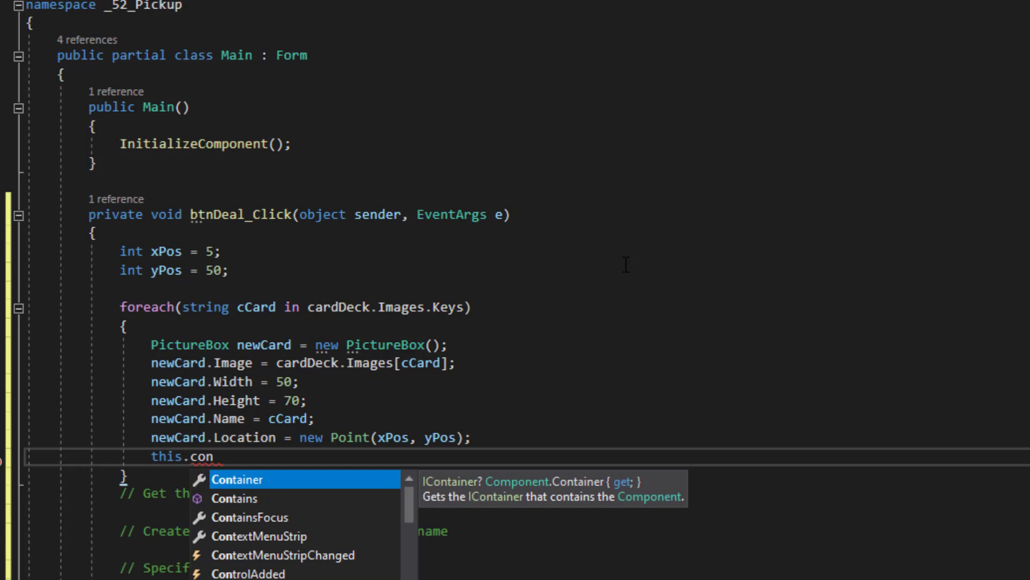
type("trols.Add(newCard);")
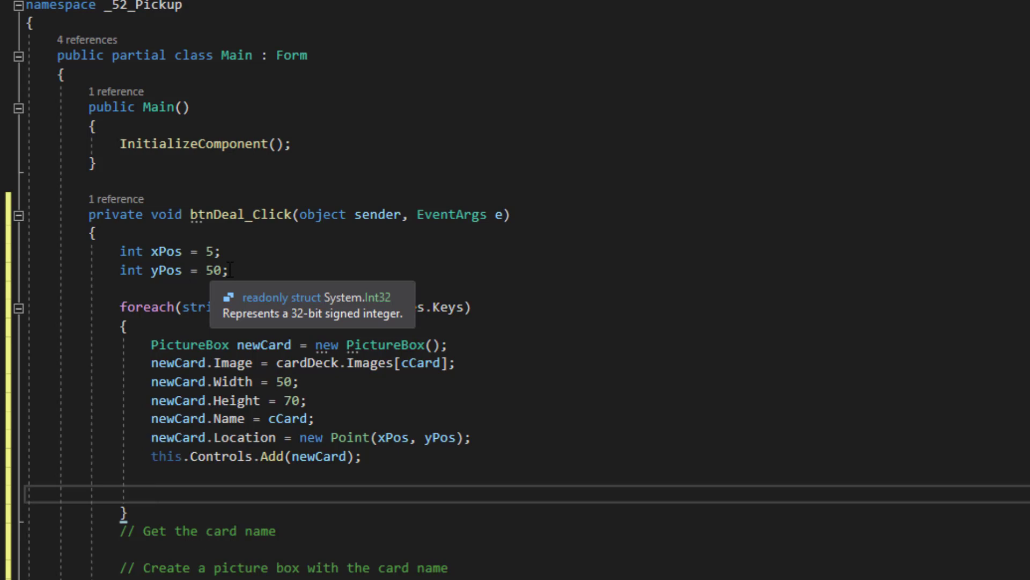
mouse_move(511, 378)
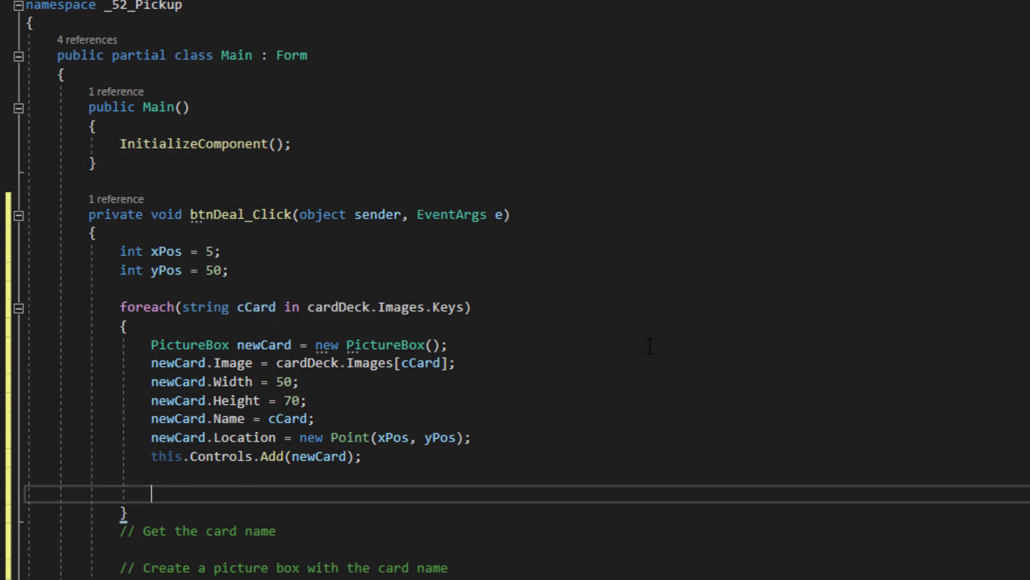
Step: Increment xPos by 15 after each card with xPos += 15
type("xPos")
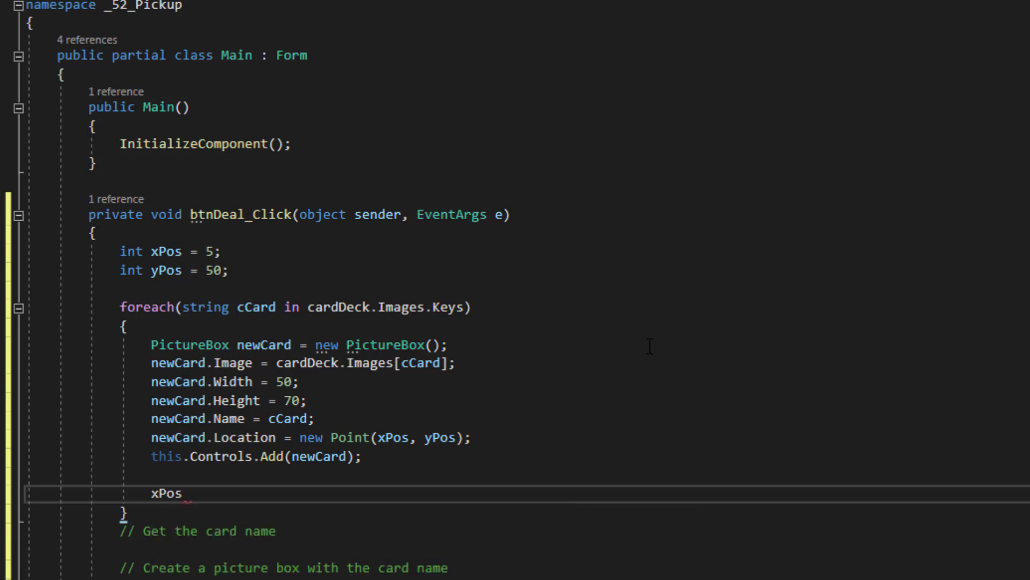
type("==")
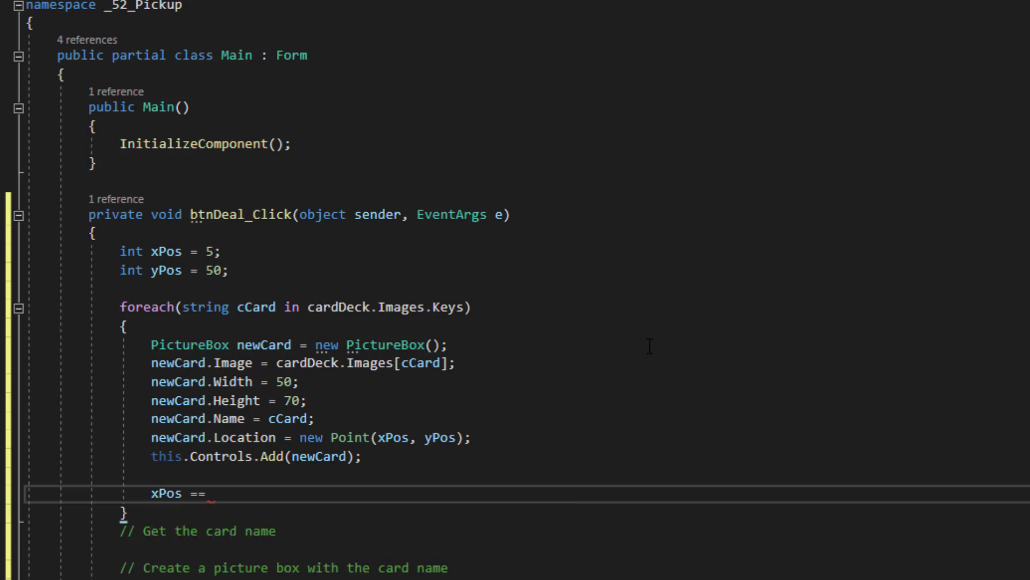
type("+=")
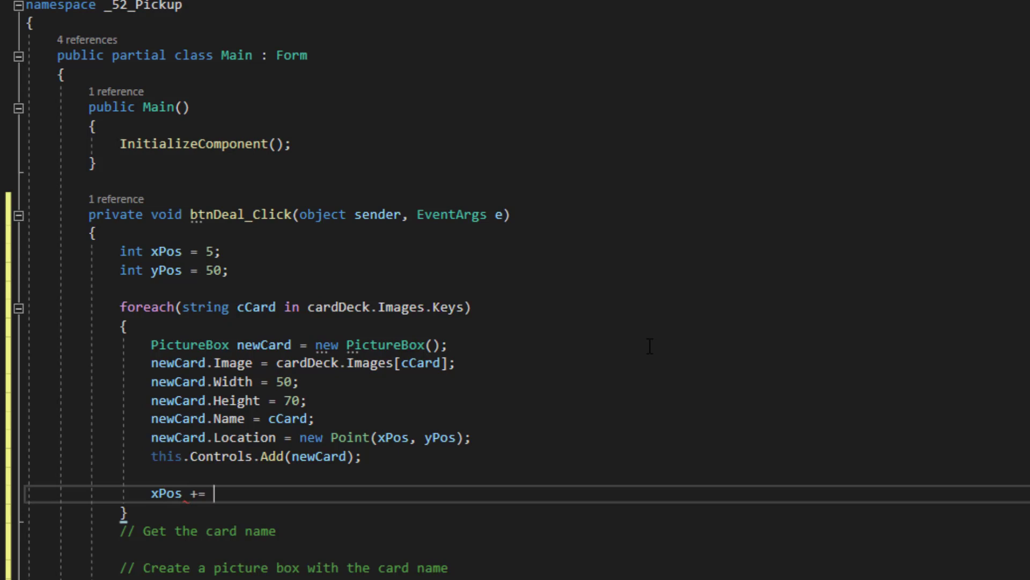
type("15;")
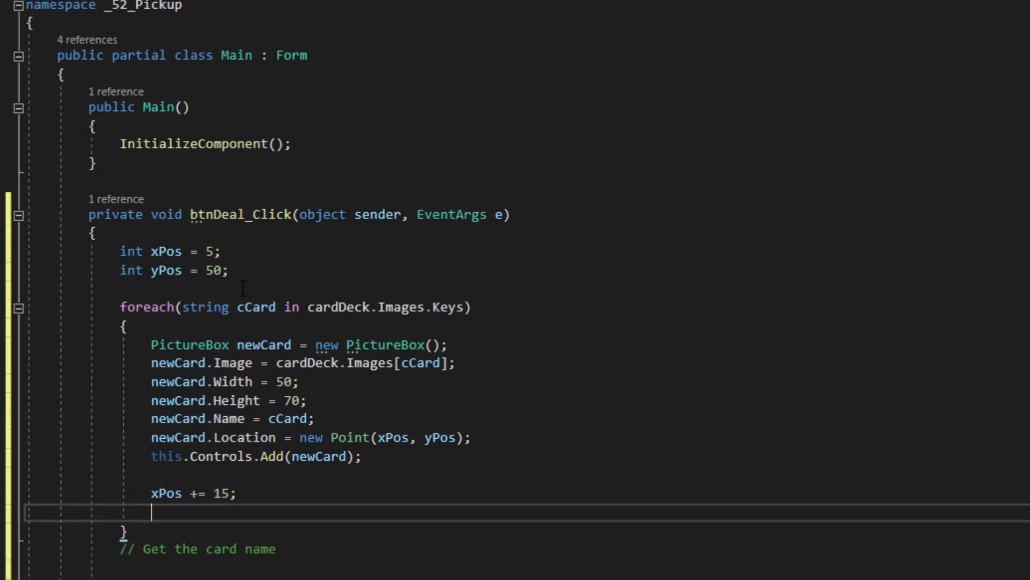
mouse_move(369, 402)
type(" x")
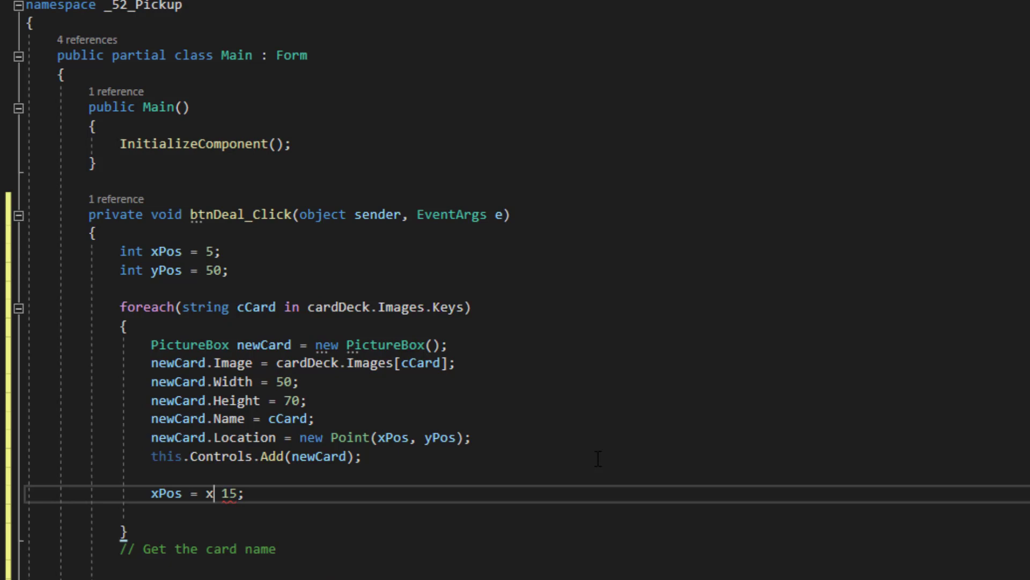
type("Pos +")
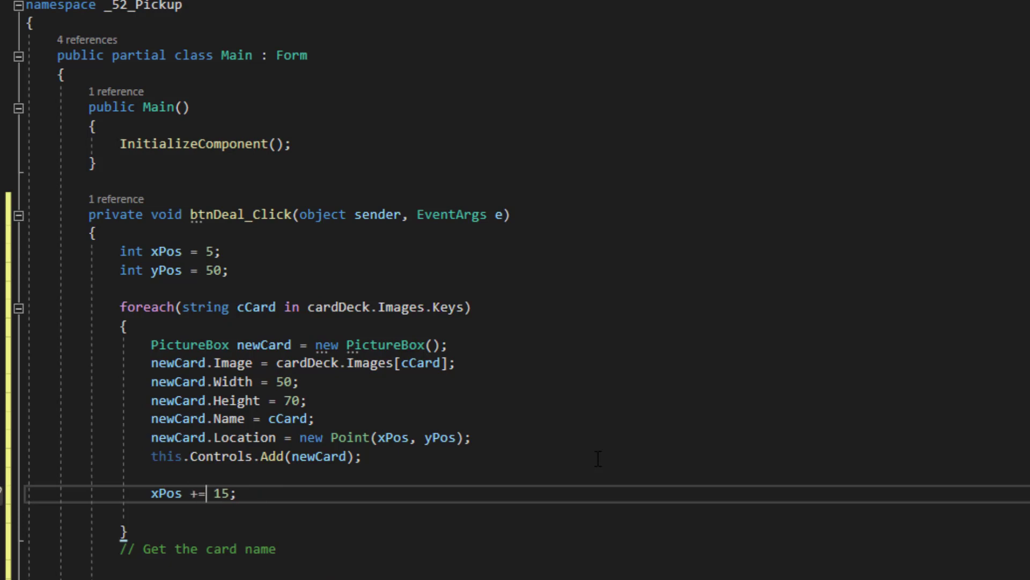
scroll("down", 3)
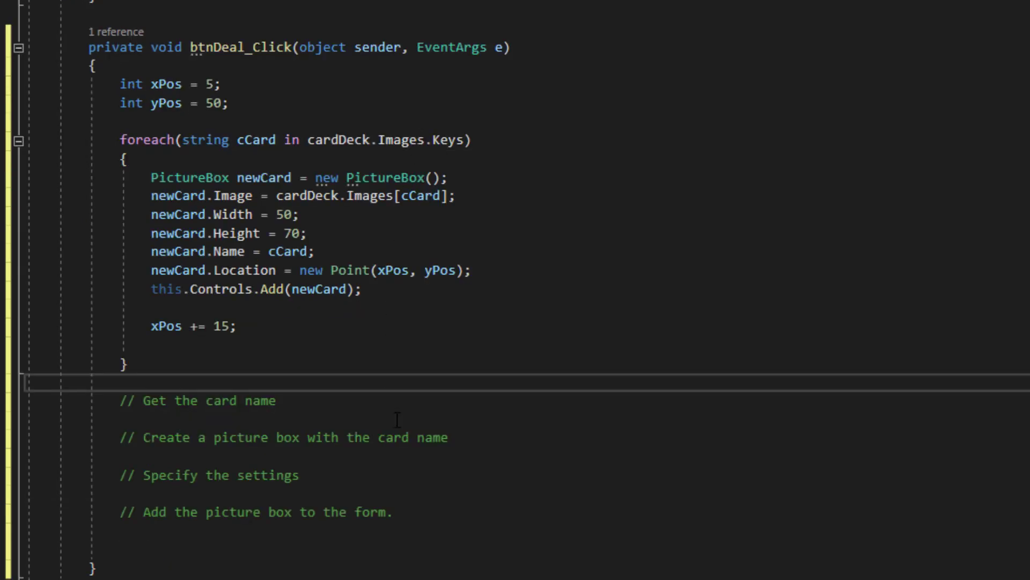
Step: Build and run the 52-Pickup app, showing the Deal Cards window
left_click(238, 401)
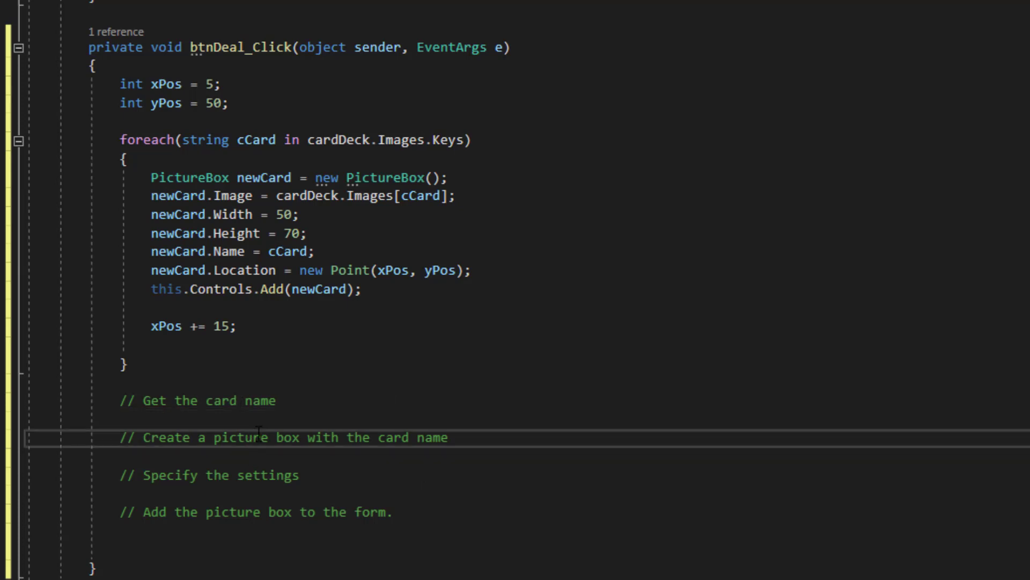
left_click(246, 466)
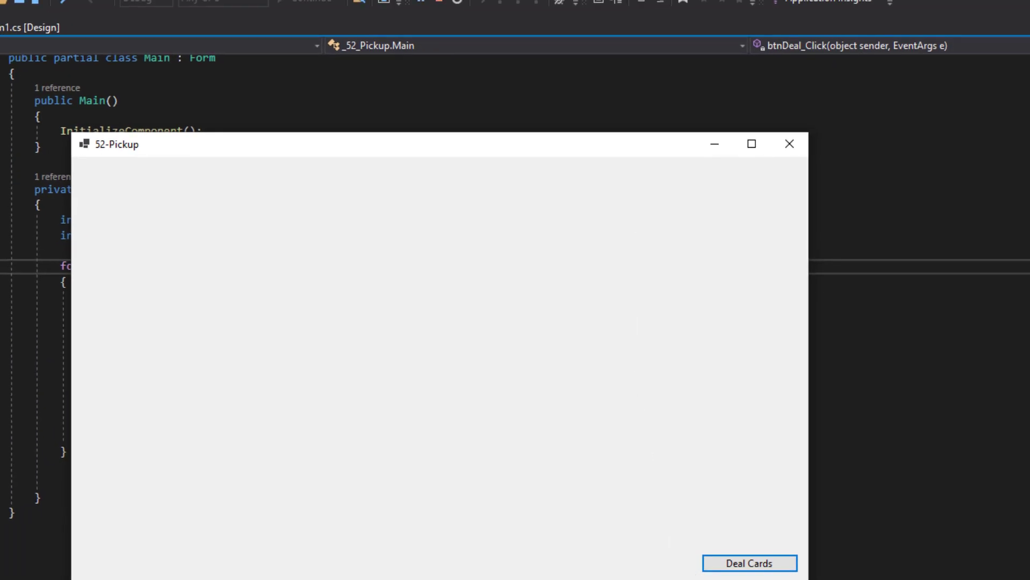
Step: Deal the full deck as an overlapping card row, then close the app
left_click(748, 563)
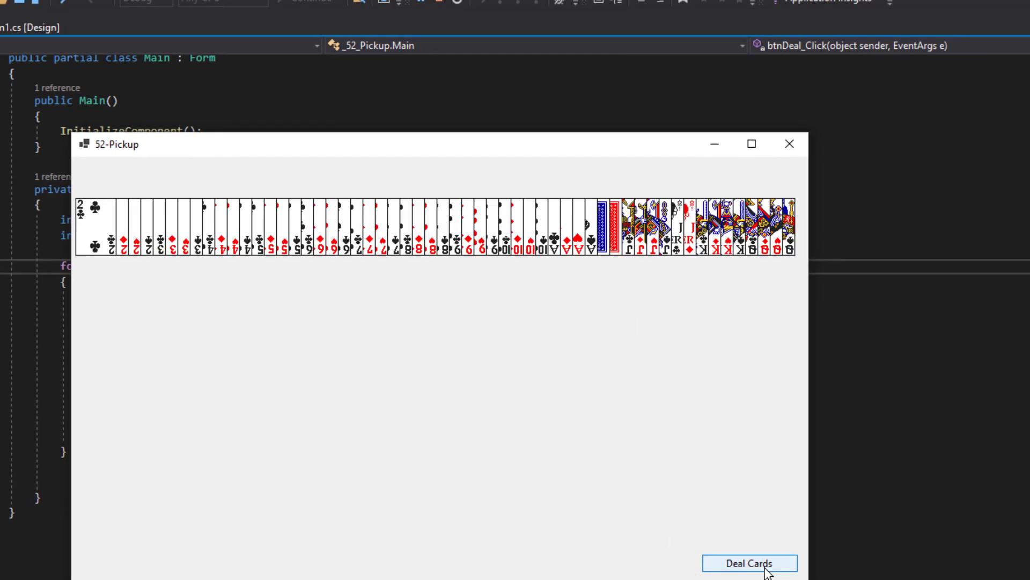
left_click(748, 563)
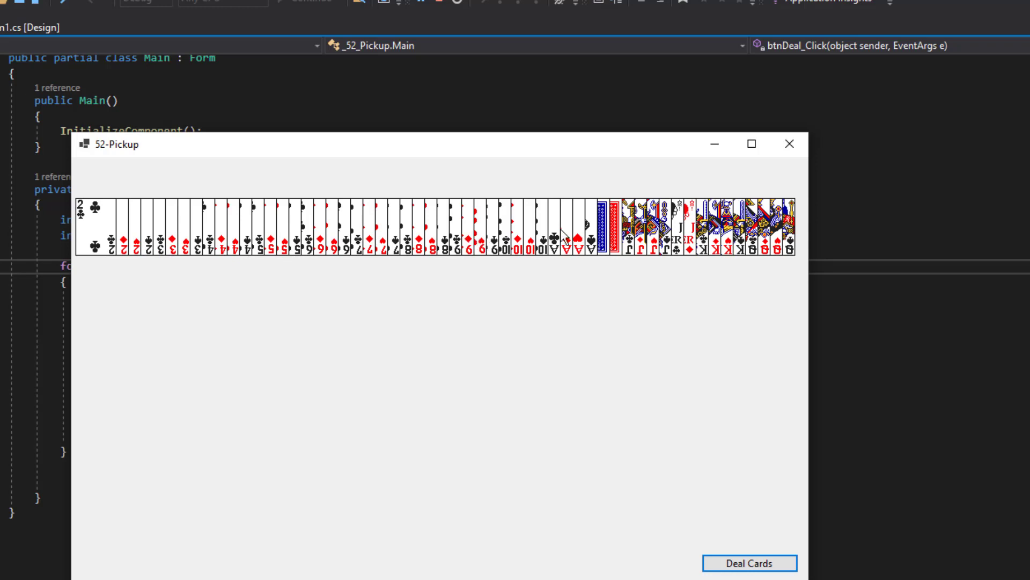
mouse_move(369, 265)
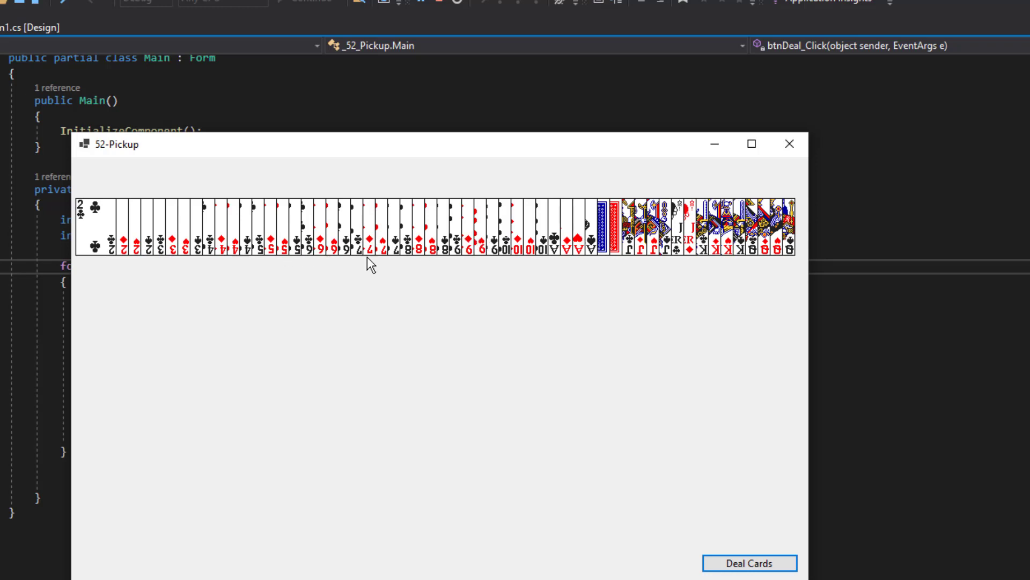
mouse_move(595, 257)
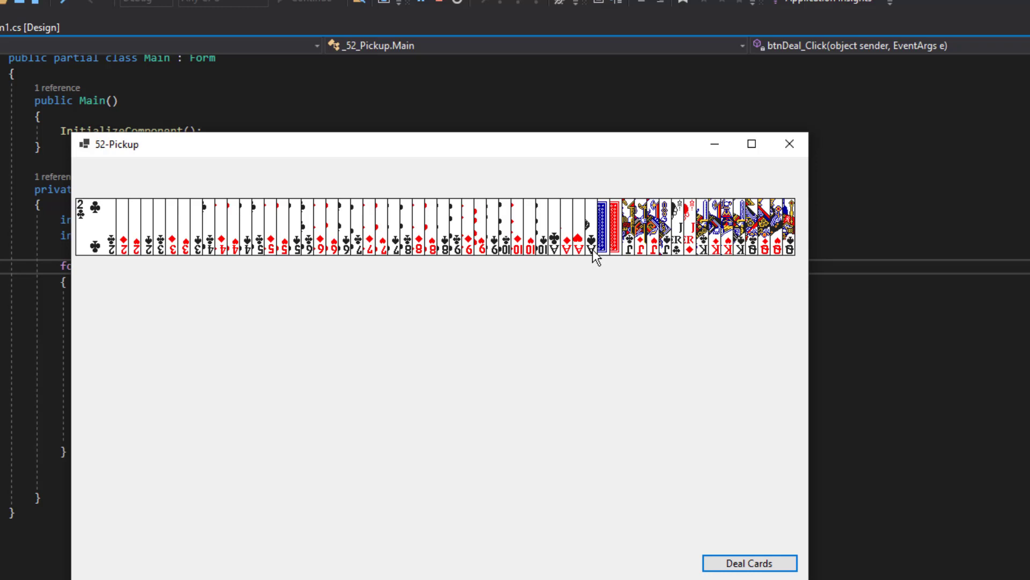
mouse_move(599, 444)
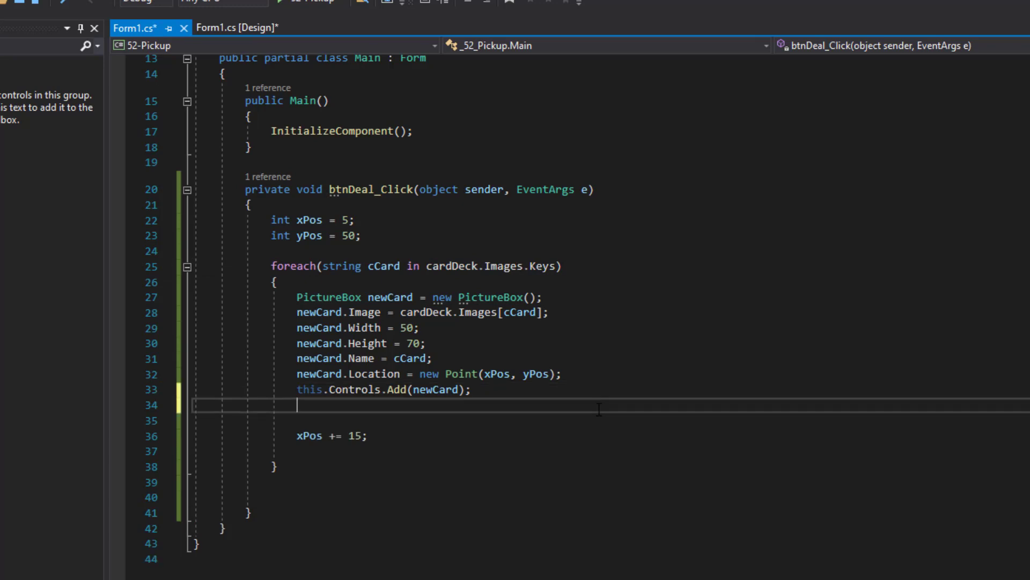
Step: Add newCard.BringToFront(); on the line after Controls.Add in the foreach loop
type("new")
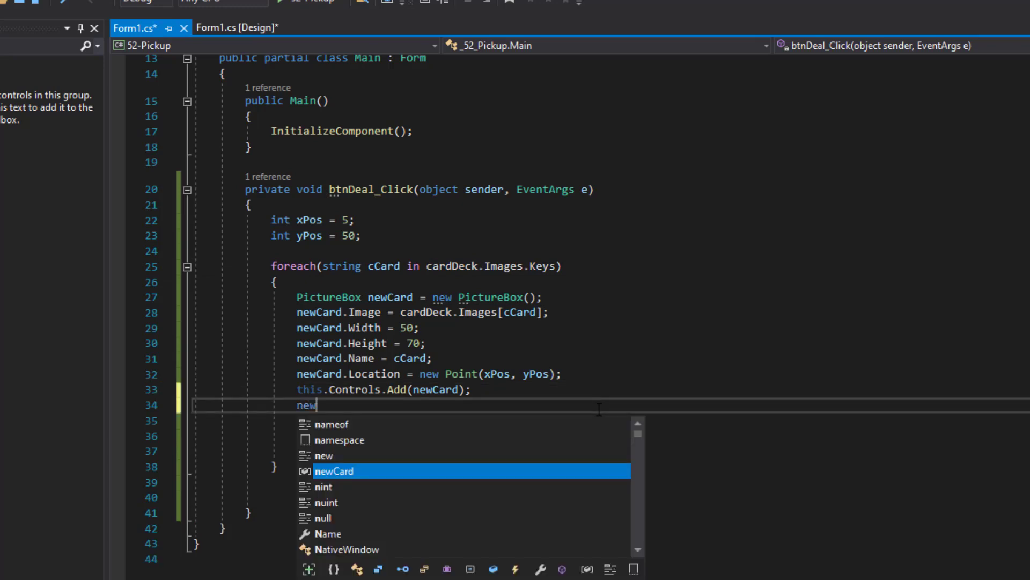
type("Card")
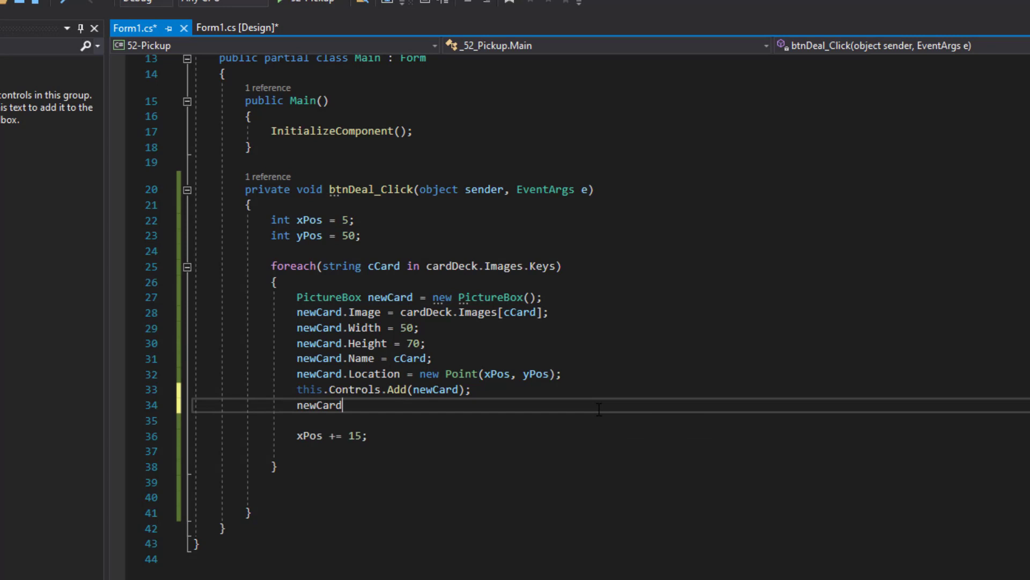
type(".BringToFront")
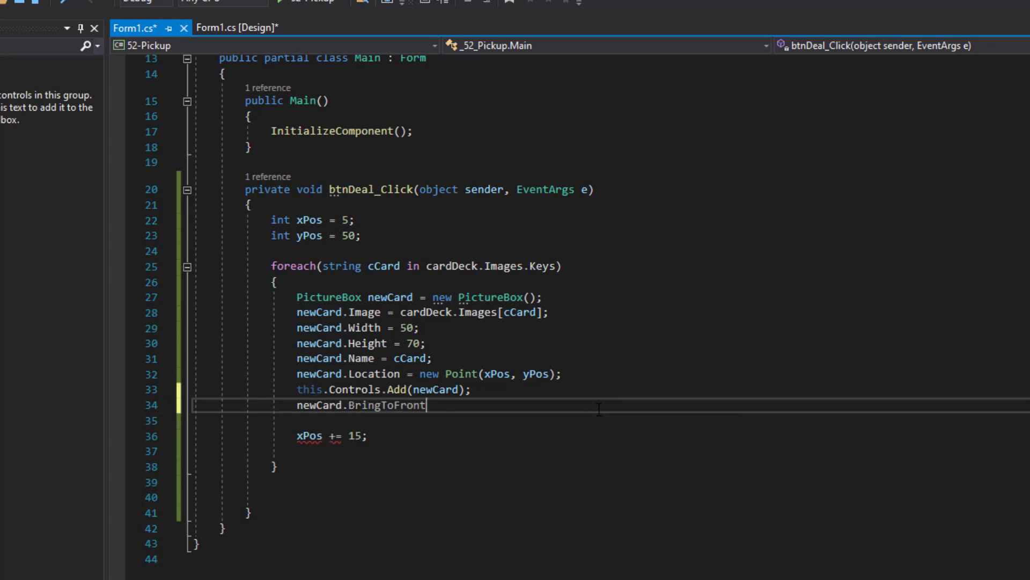
double_click(387, 404)
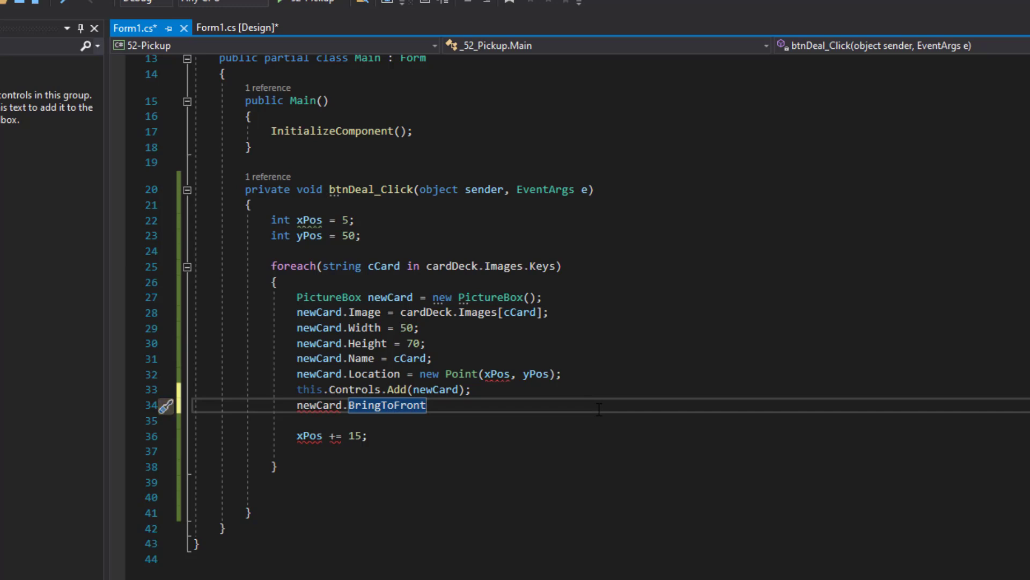
type(";")
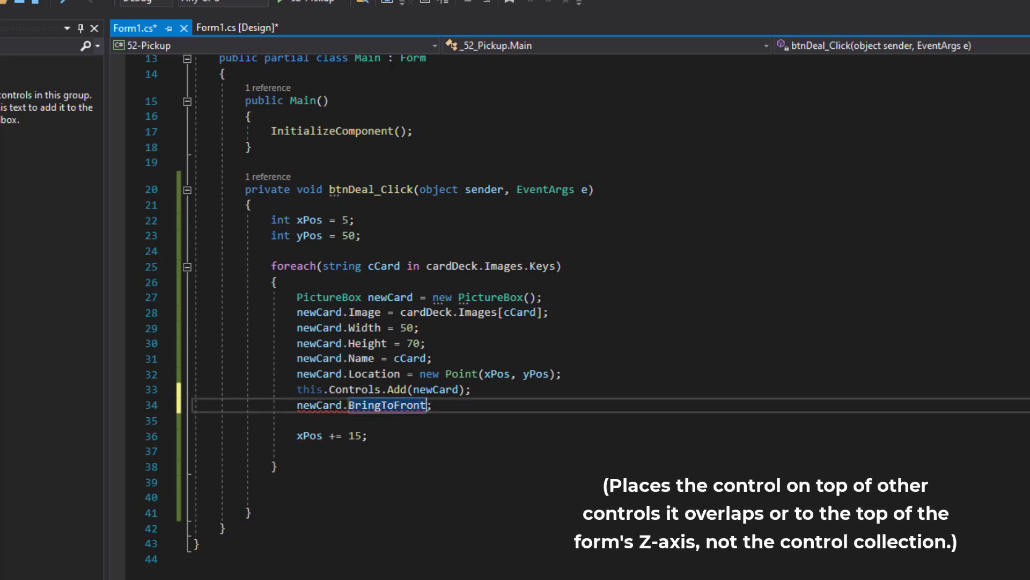
type("()")
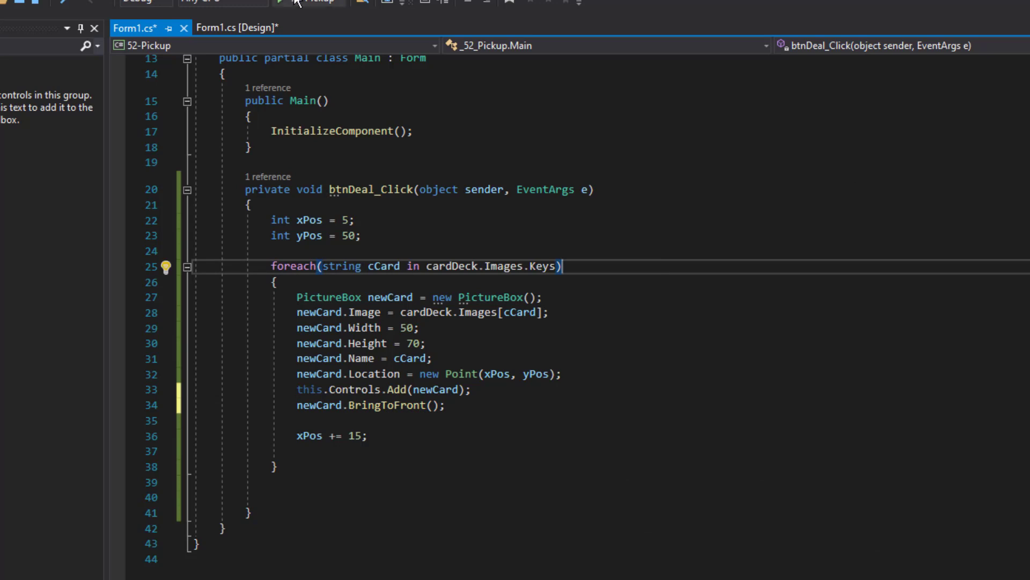
Step: Rerun the 52-Pickup app and deal the cards to confirm they stack left to right
left_click(309, 2)
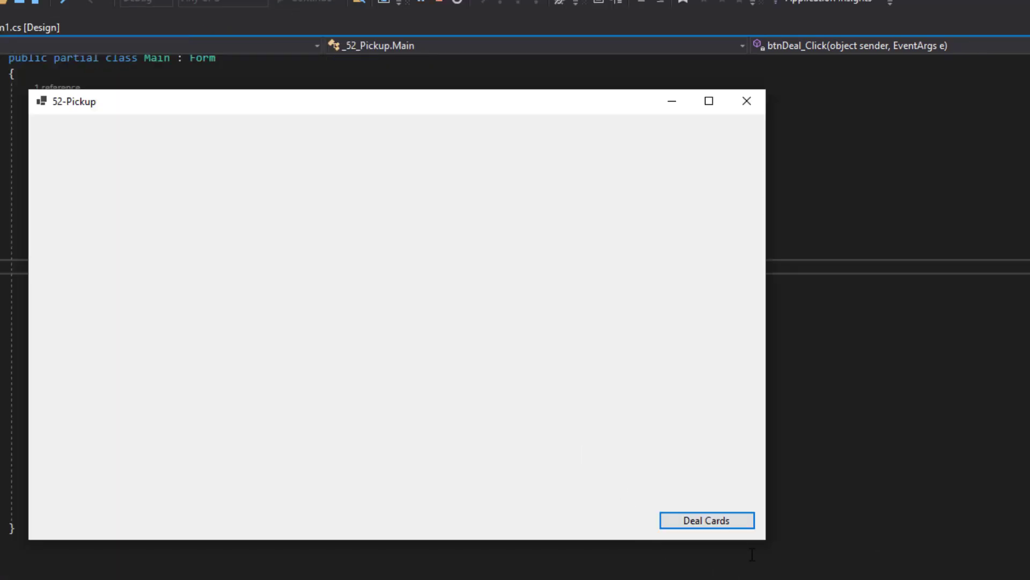
left_click(706, 520)
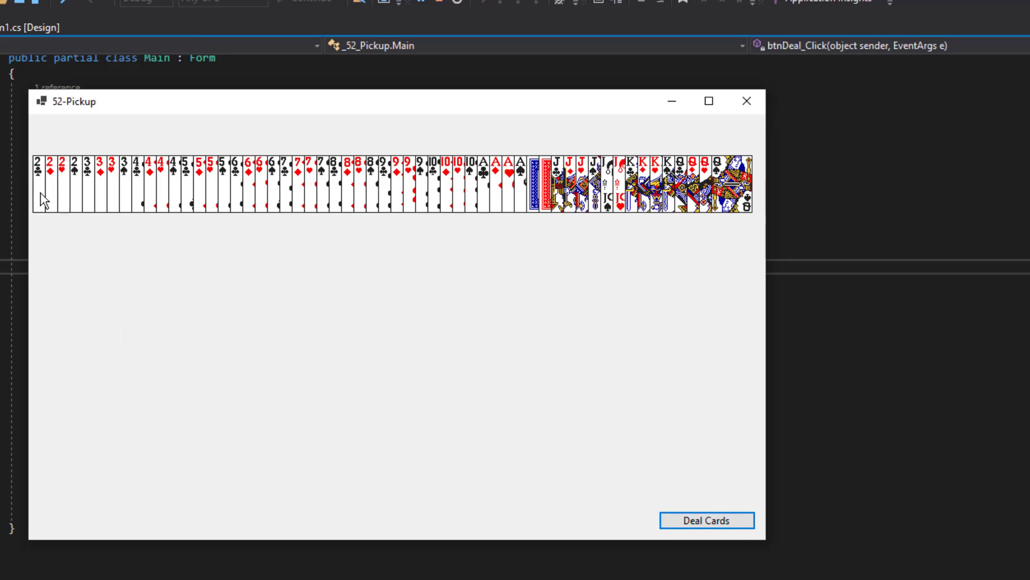
mouse_move(378, 187)
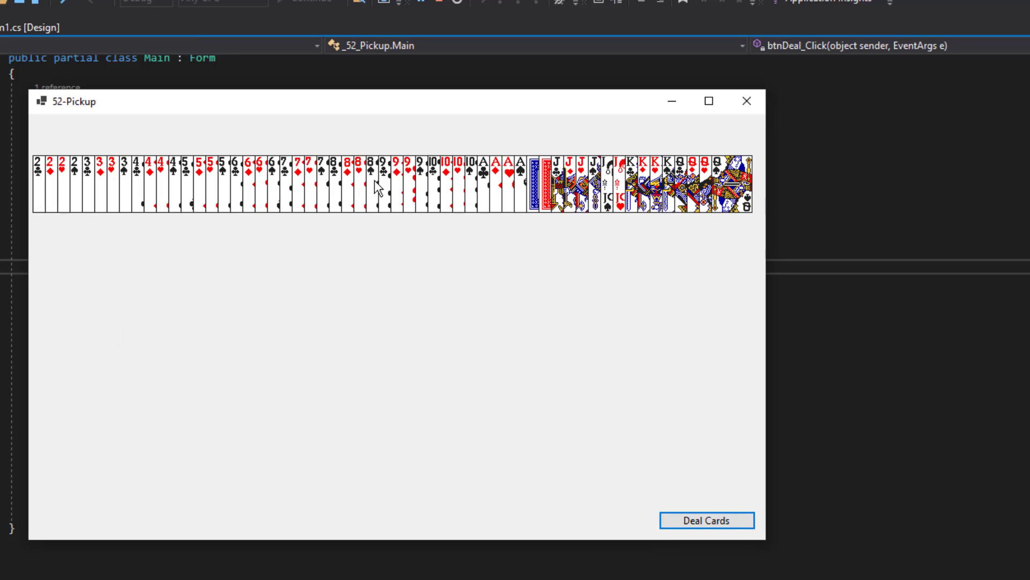
left_click(706, 520)
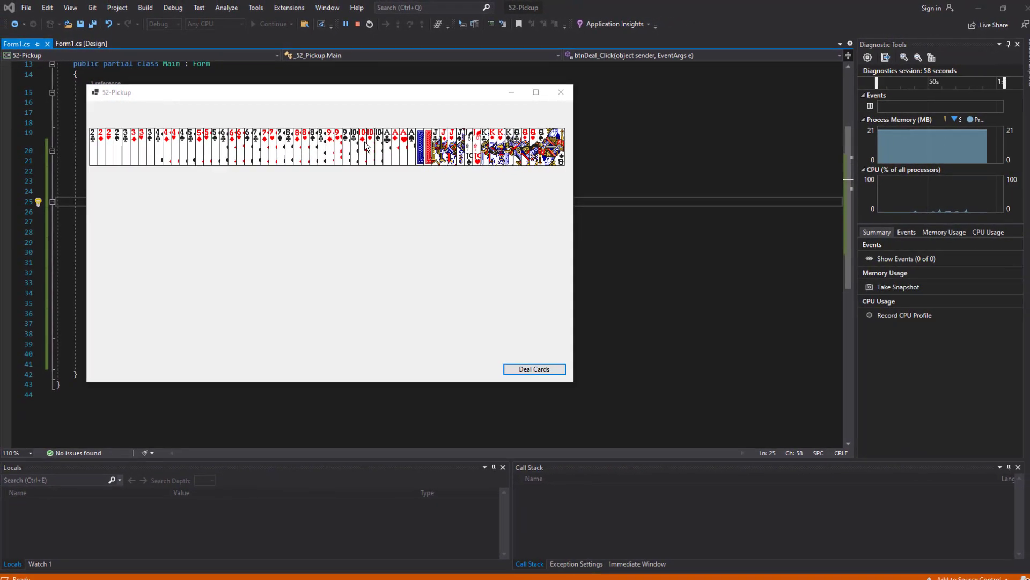
left_click(533, 369)
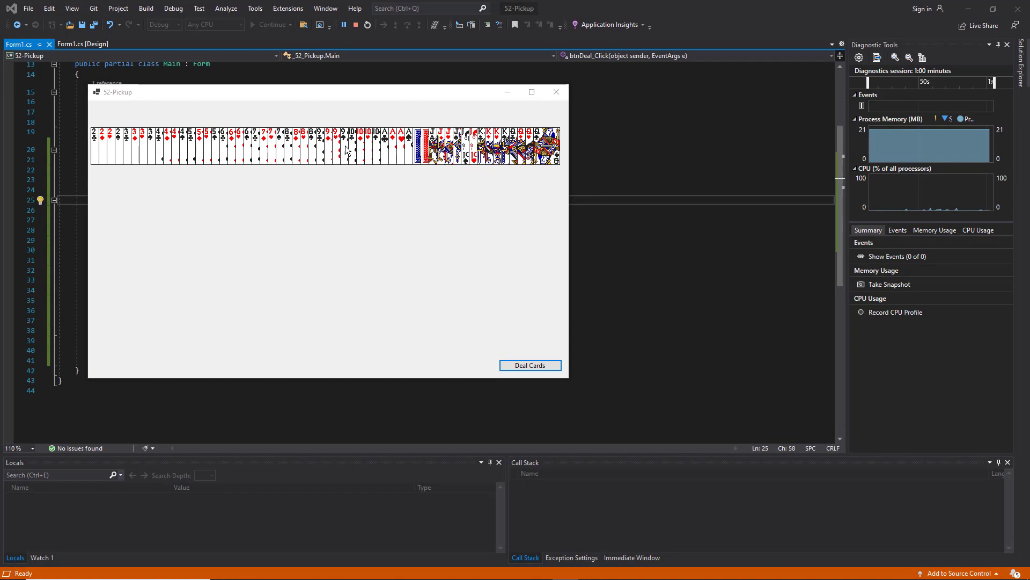
mouse_move(417, 255)
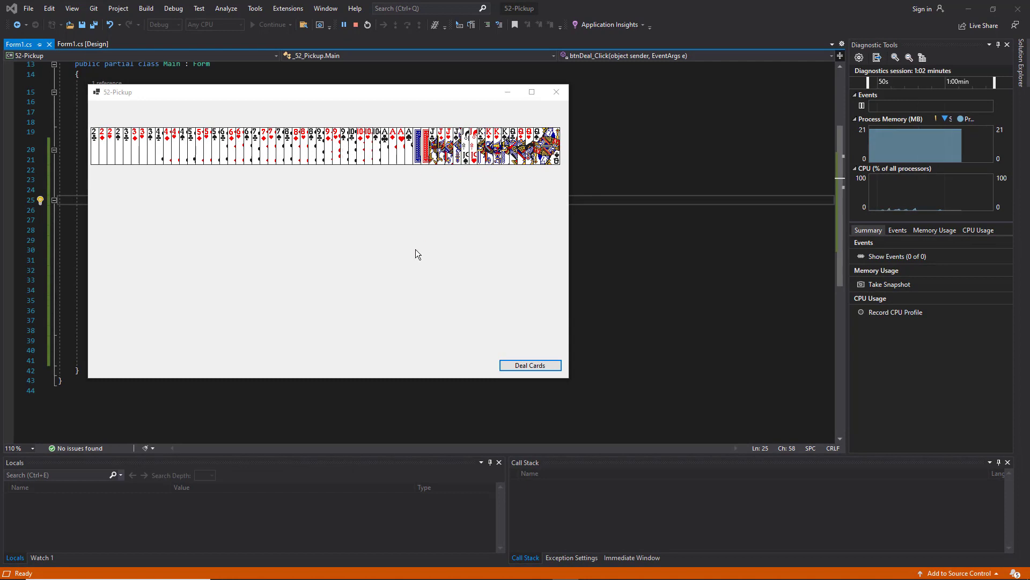